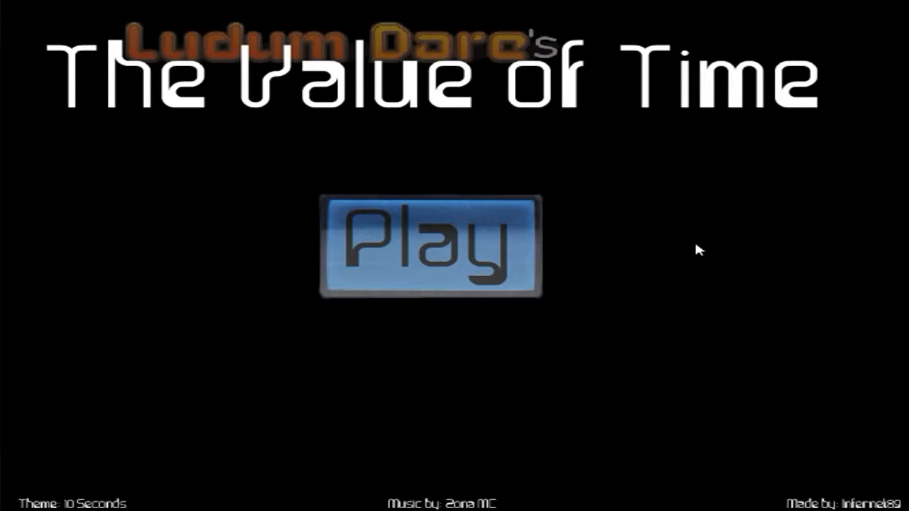
pyautogui.moveTo(689, 250)
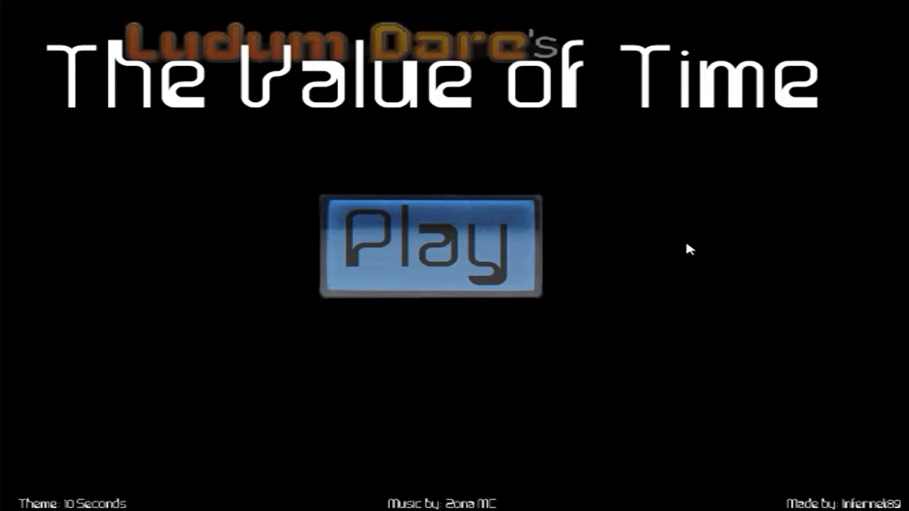
pyautogui.moveTo(673, 239)
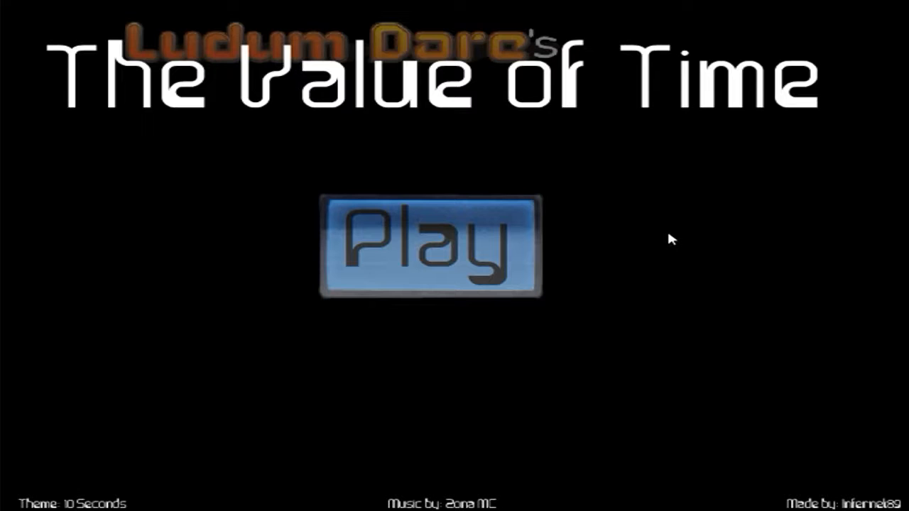
pyautogui.moveTo(593, 239)
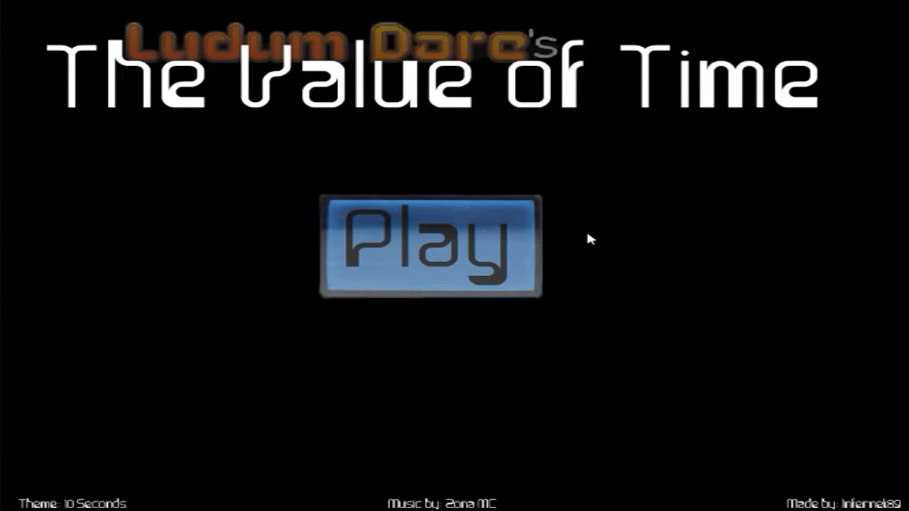
# Leave the title screen with Play to load Level 1.
pyautogui.click(430, 245)
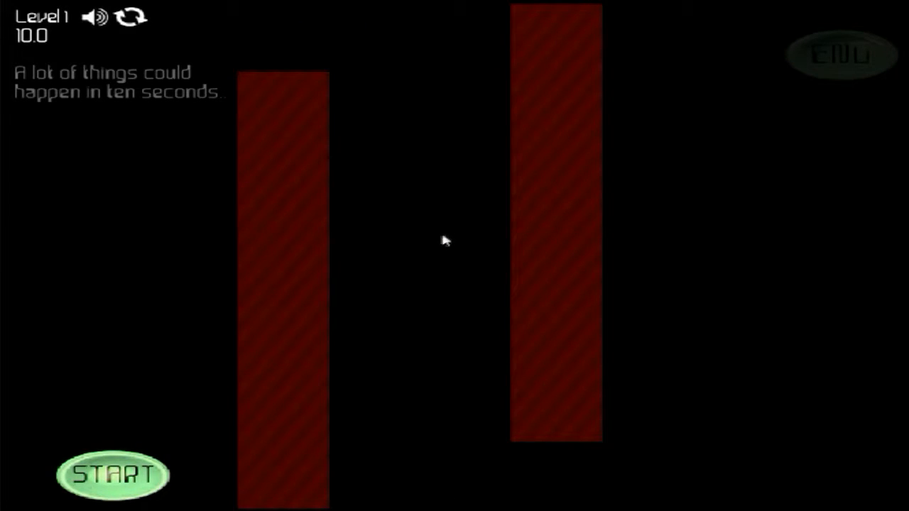
# Start the Level 1 and Level 2 countdowns, finishing Level 2 with END.
pyautogui.click(112, 475)
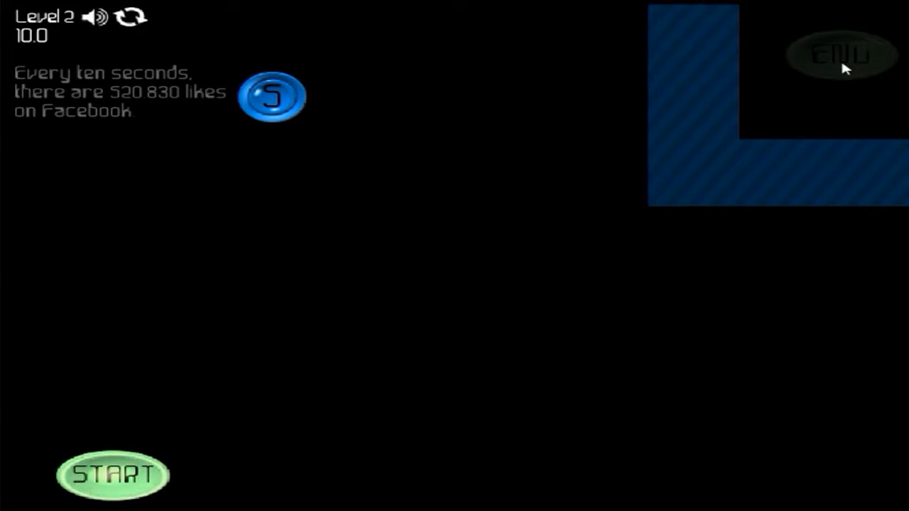
pyautogui.moveTo(784, 104)
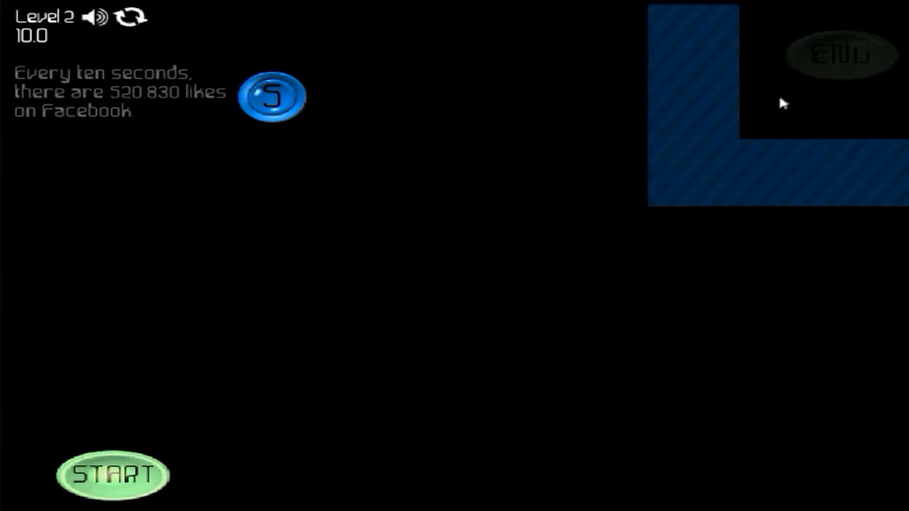
pyautogui.moveTo(305, 265)
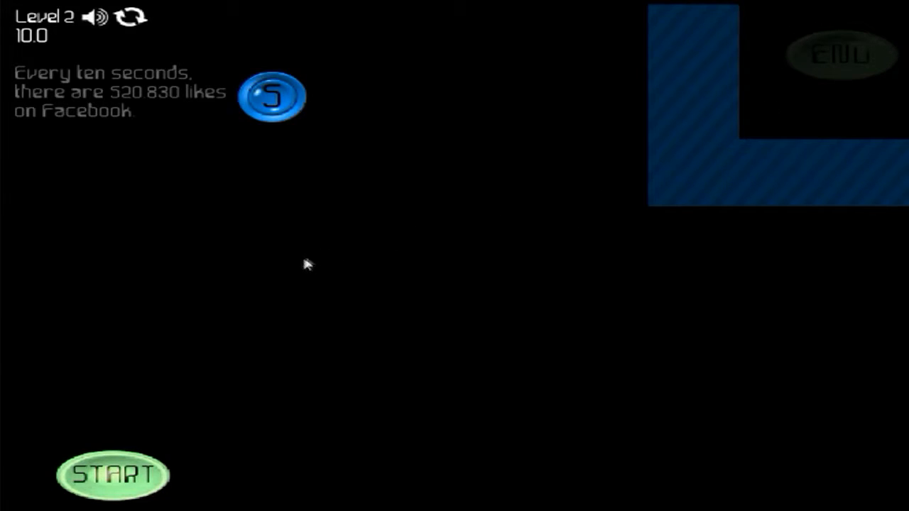
pyautogui.click(112, 474)
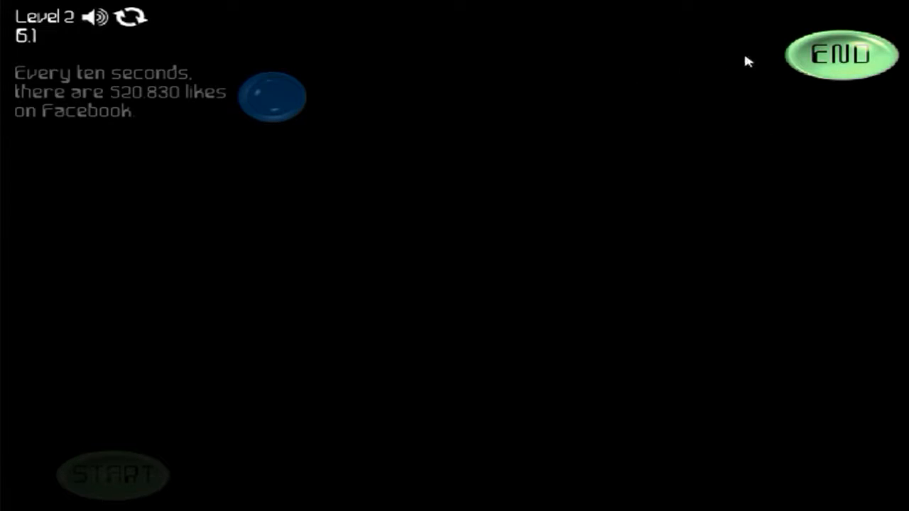
pyautogui.click(841, 56)
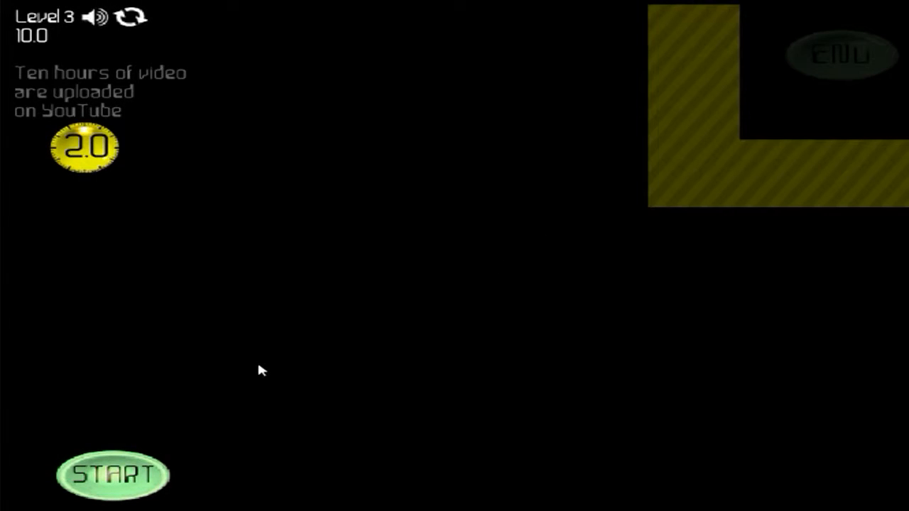
pyautogui.moveTo(216, 370)
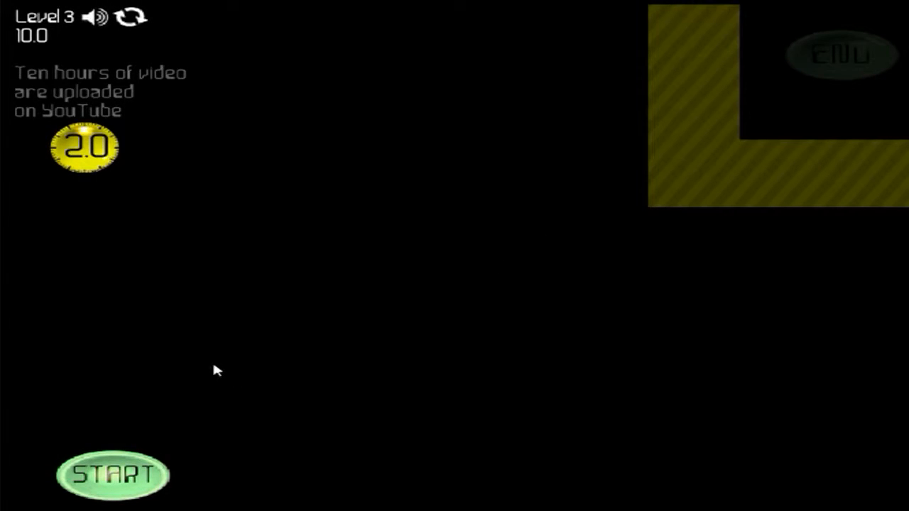
pyautogui.moveTo(208, 370)
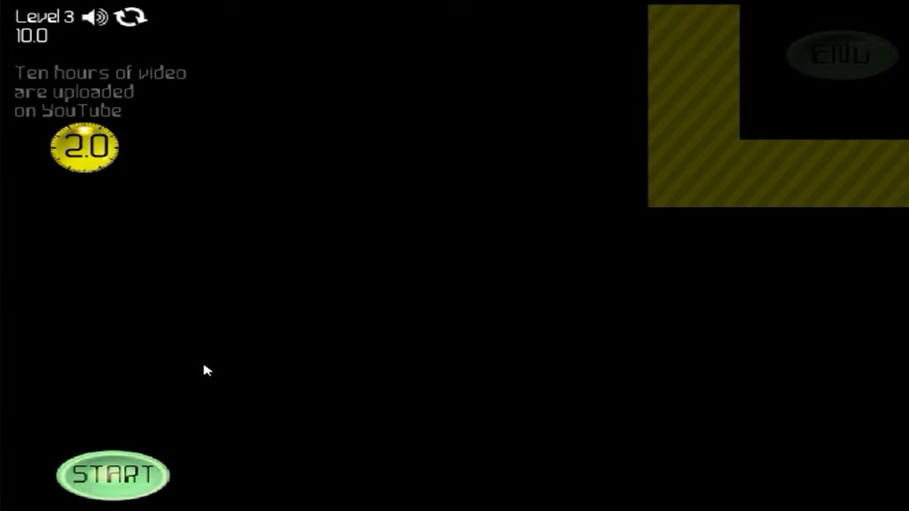
pyautogui.moveTo(84, 105)
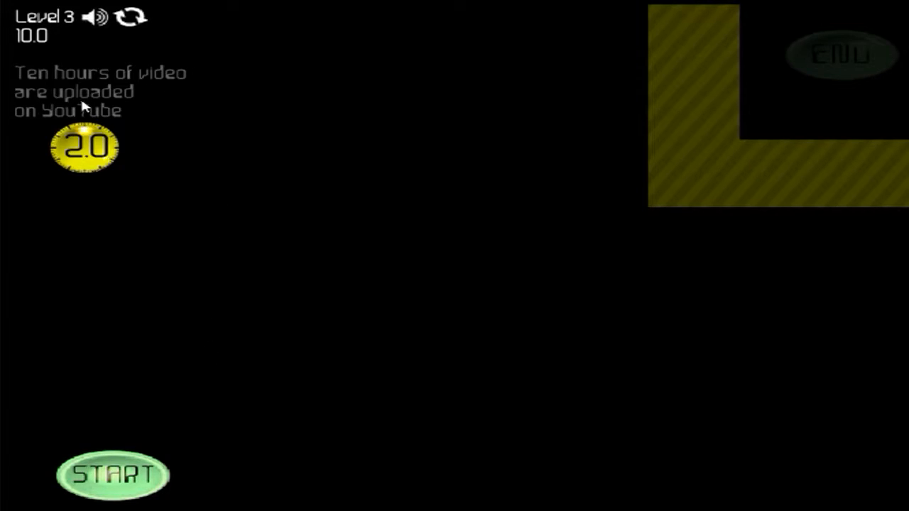
pyautogui.moveTo(558, 238)
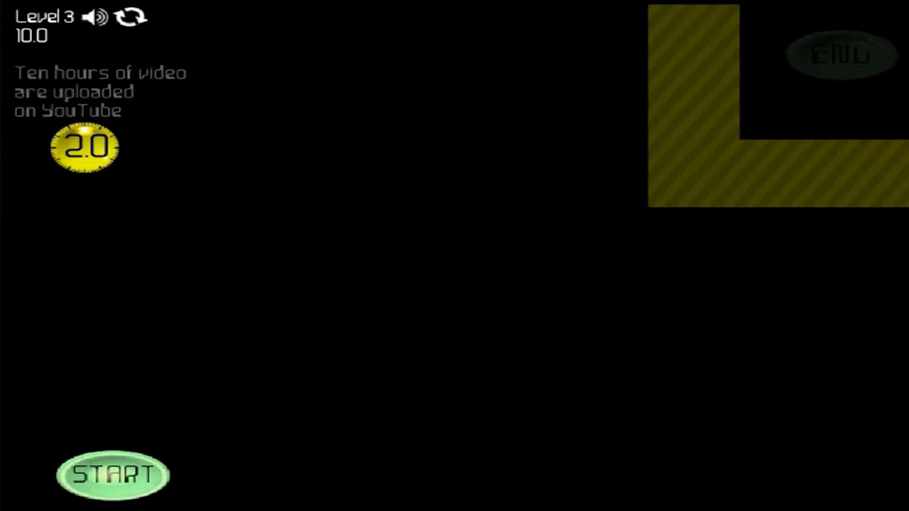
# Scroll the page, refocus the game, and start the Level 3 countdown.
pyautogui.scroll(-3)
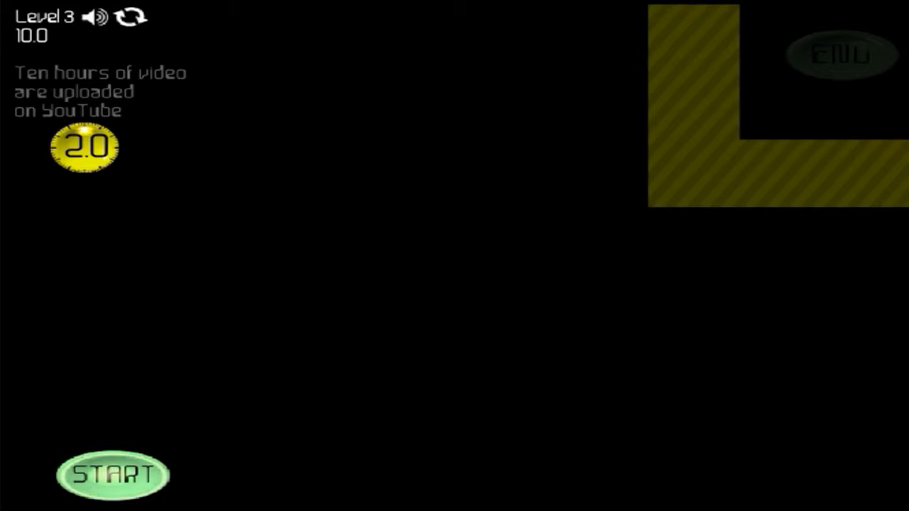
pyautogui.scroll(-3)
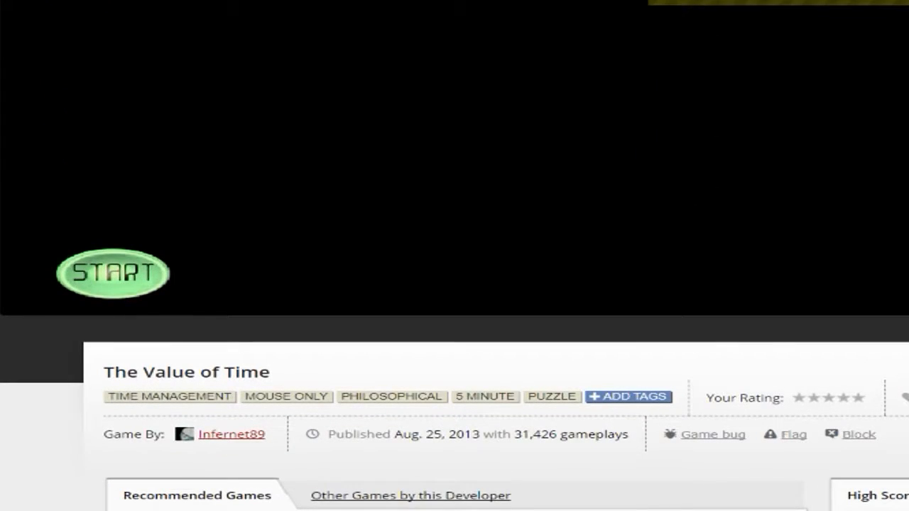
pyautogui.click(112, 273)
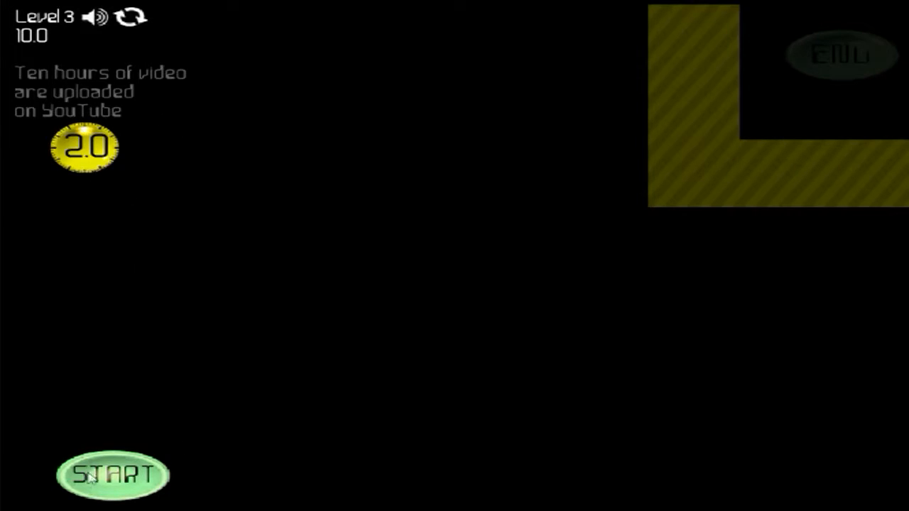
pyautogui.click(111, 474)
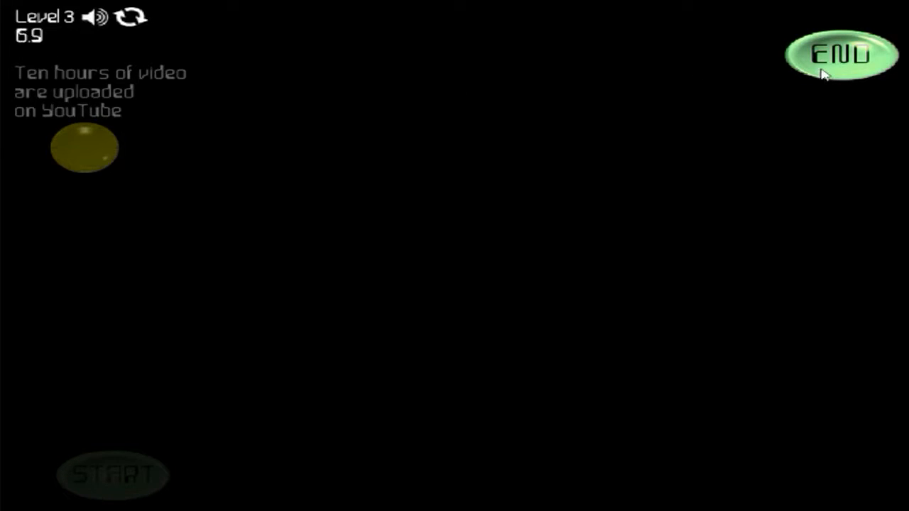
# Finish Level 3 with END, then start the Level 4 countdown three times.
pyautogui.click(842, 55)
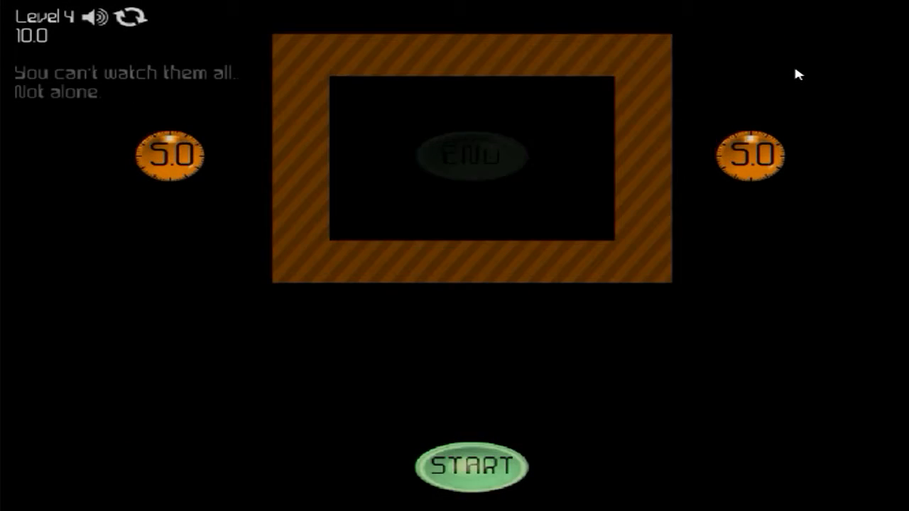
pyautogui.moveTo(828, 76)
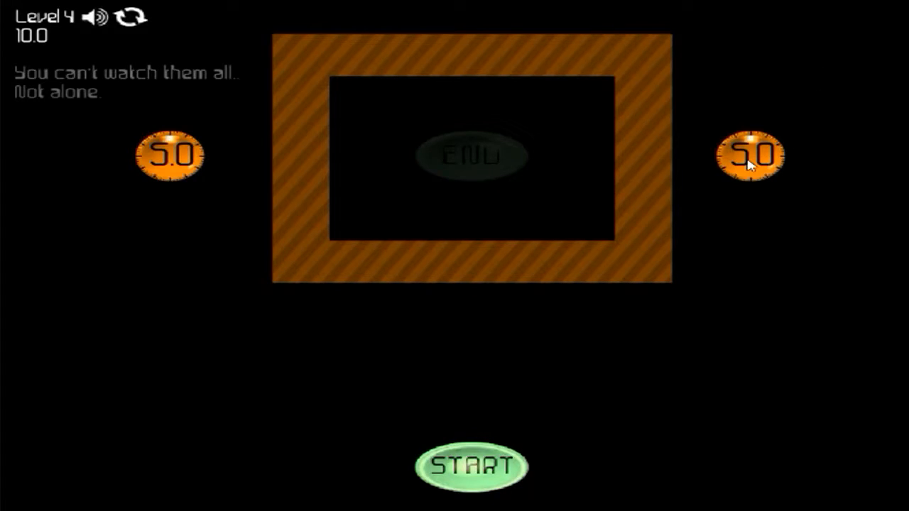
pyautogui.moveTo(238, 213)
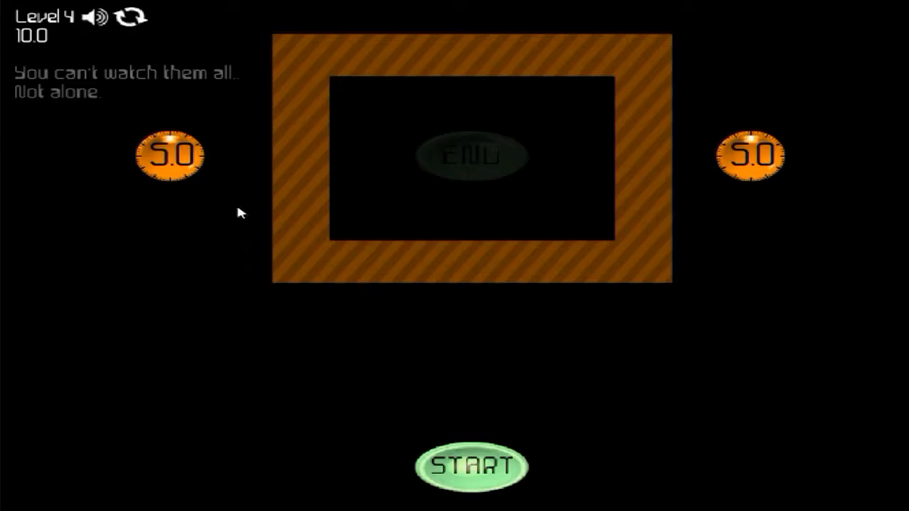
pyautogui.moveTo(458, 444)
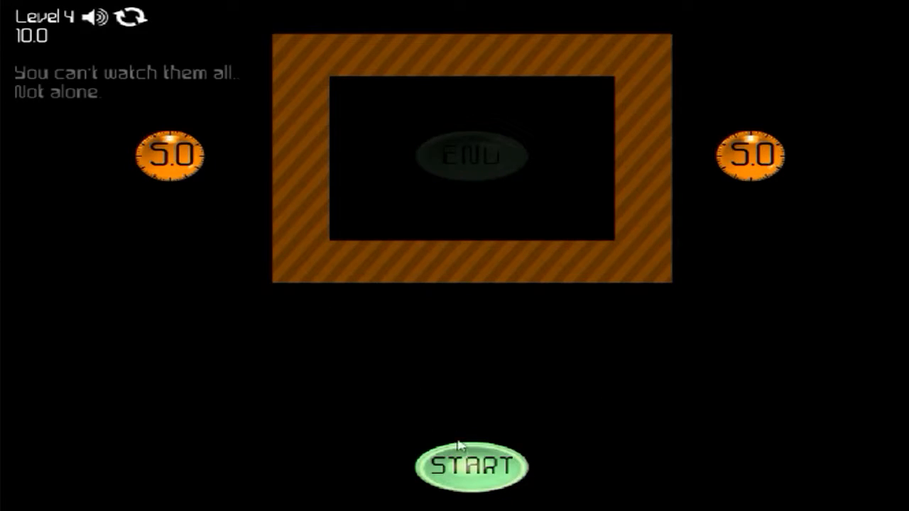
pyautogui.moveTo(540, 472)
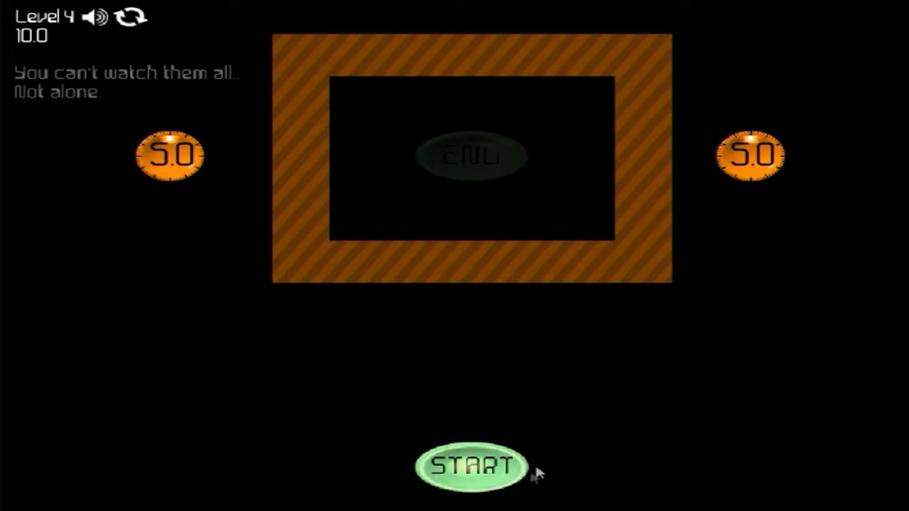
pyautogui.click(470, 466)
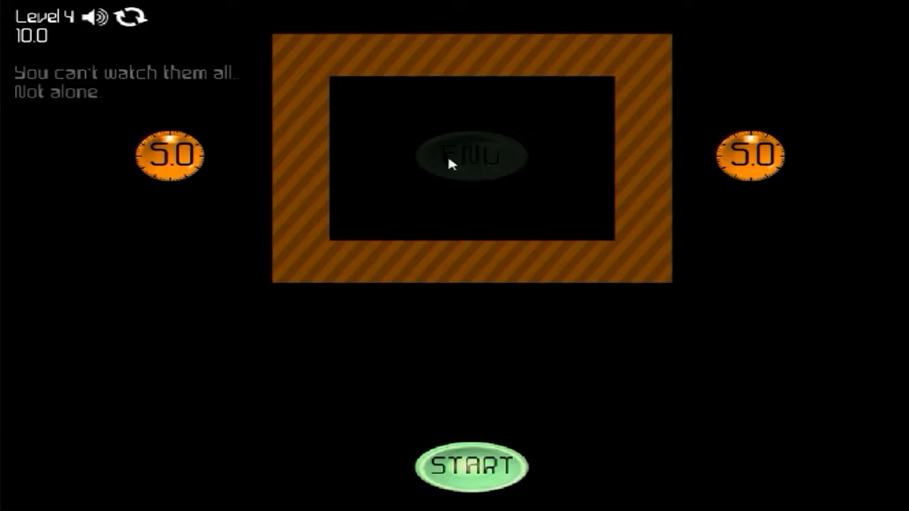
pyautogui.moveTo(476, 465)
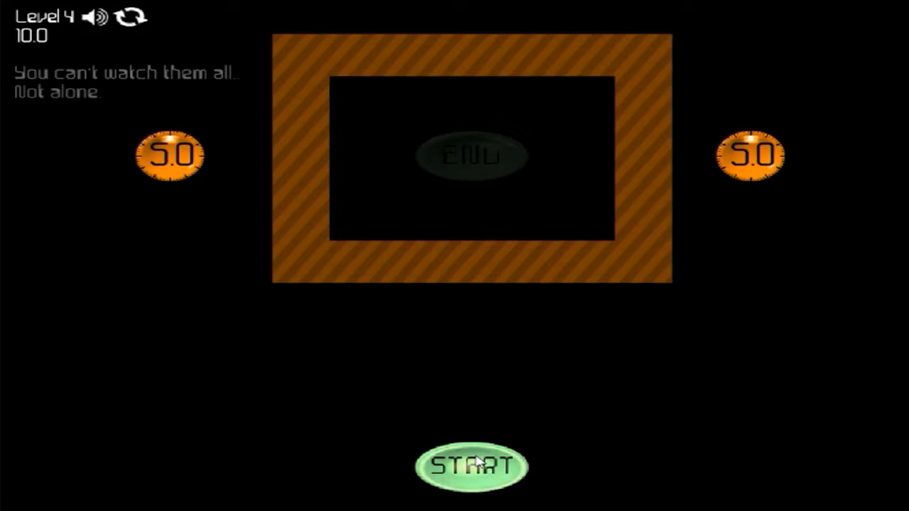
pyautogui.click(472, 465)
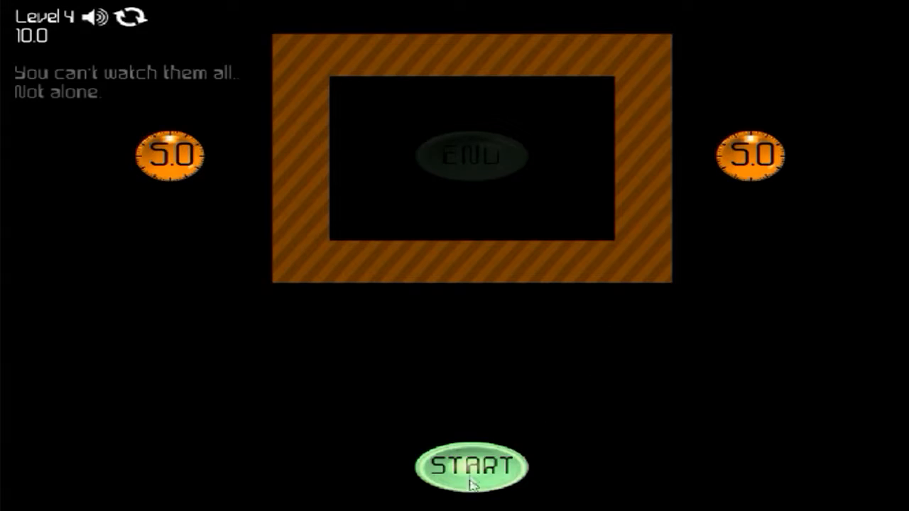
pyautogui.click(471, 467)
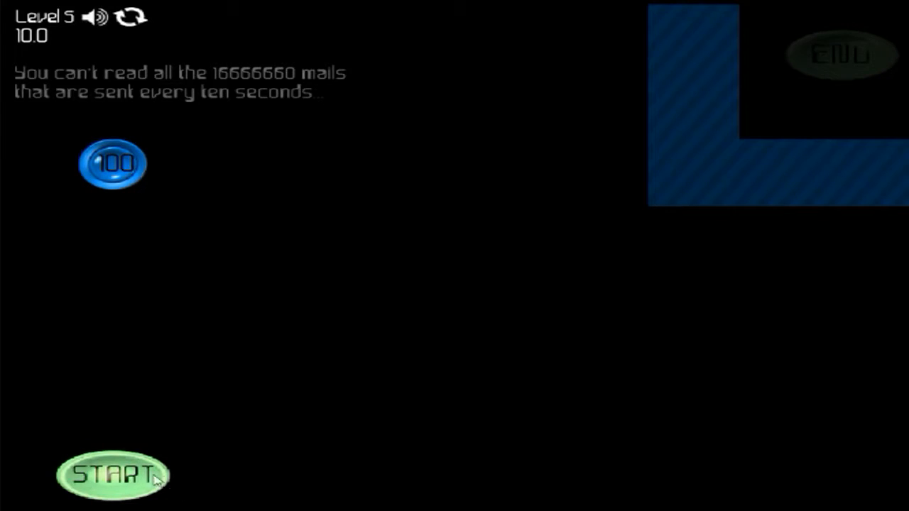
# Start Level 5, trigger its 100 timer, and reach END to clear it.
pyautogui.click(113, 474)
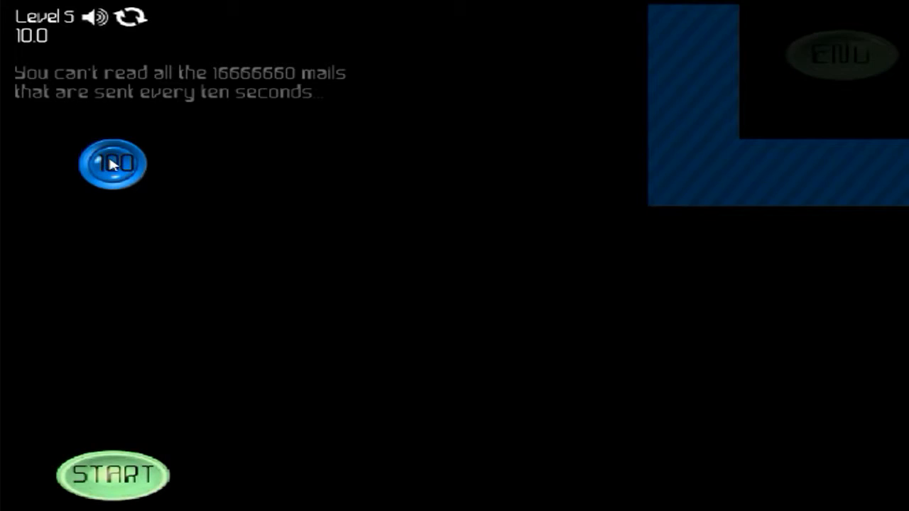
pyautogui.click(112, 475)
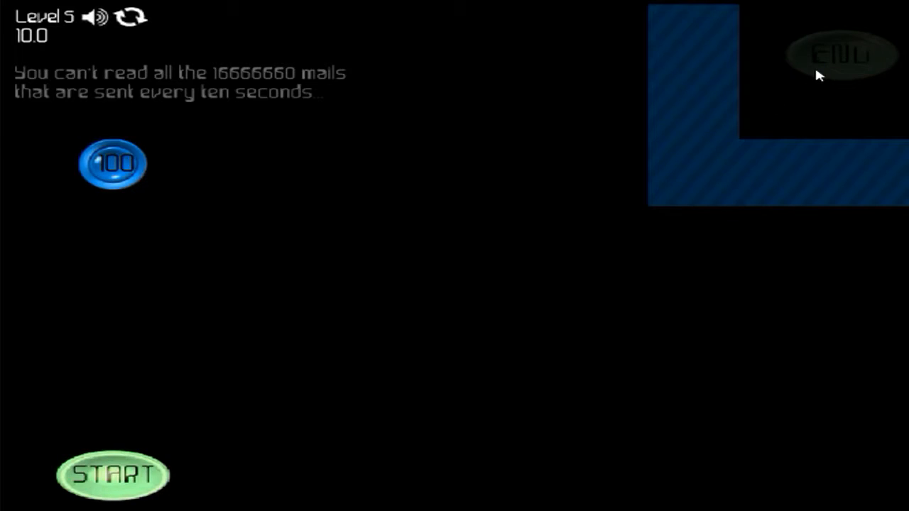
pyautogui.moveTo(74, 215)
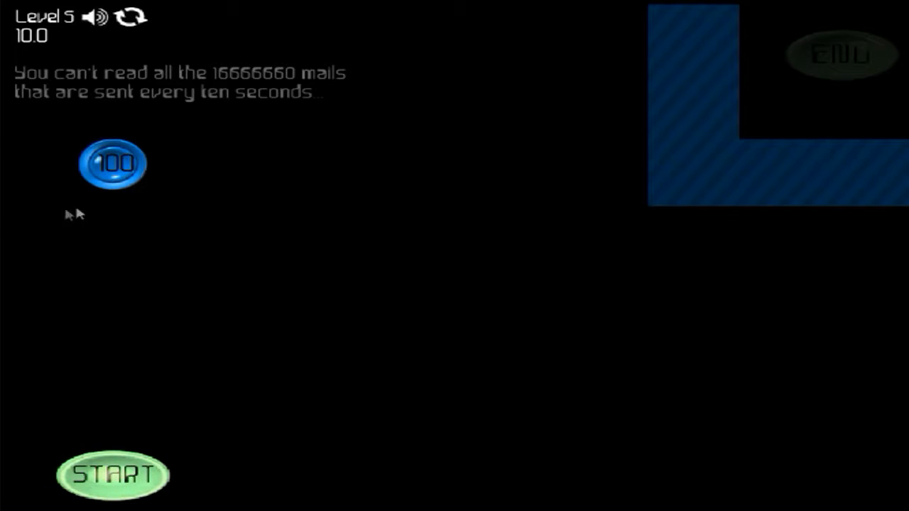
pyautogui.click(113, 475)
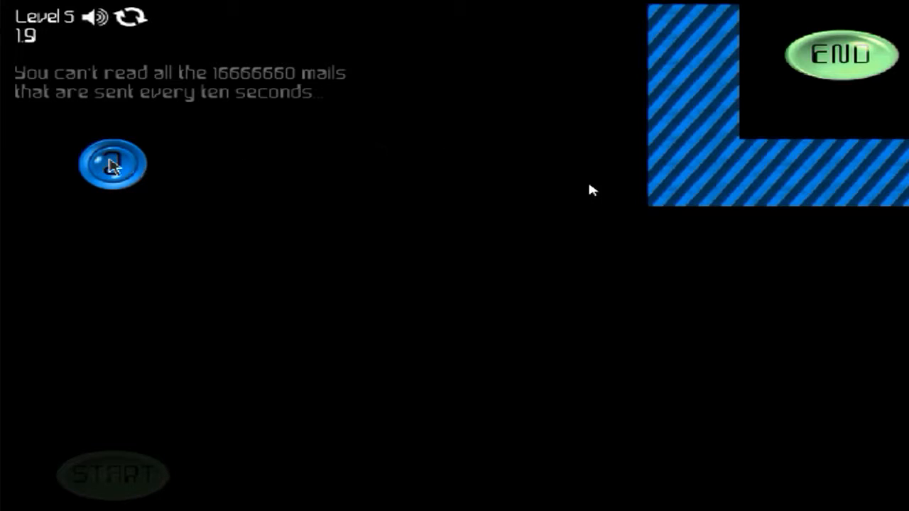
pyautogui.click(841, 56)
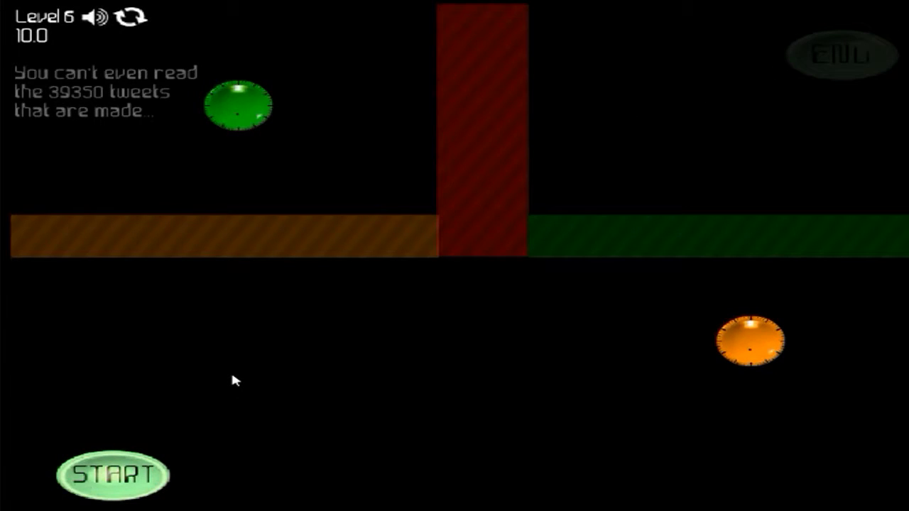
pyautogui.moveTo(217, 353)
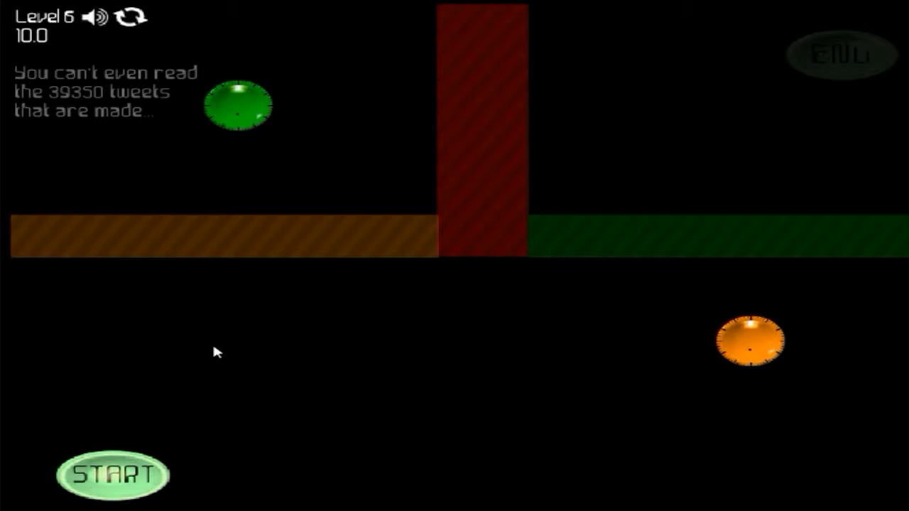
pyautogui.moveTo(70, 357)
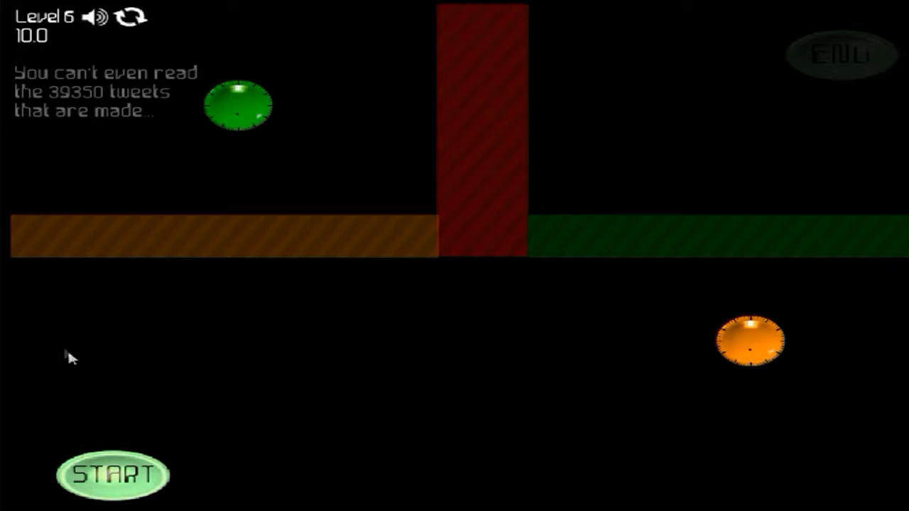
# Start the Level 6 countdown, then restart Level 6 after time runs out.
pyautogui.click(112, 475)
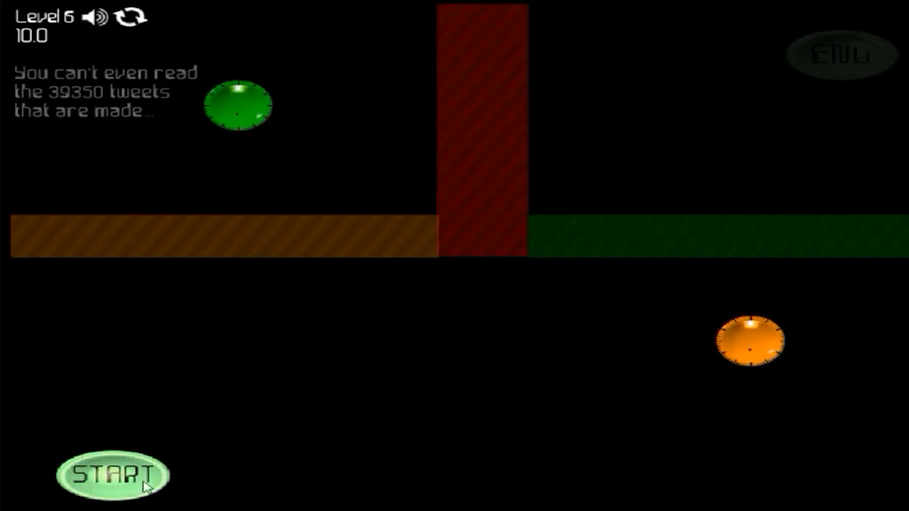
pyautogui.click(111, 476)
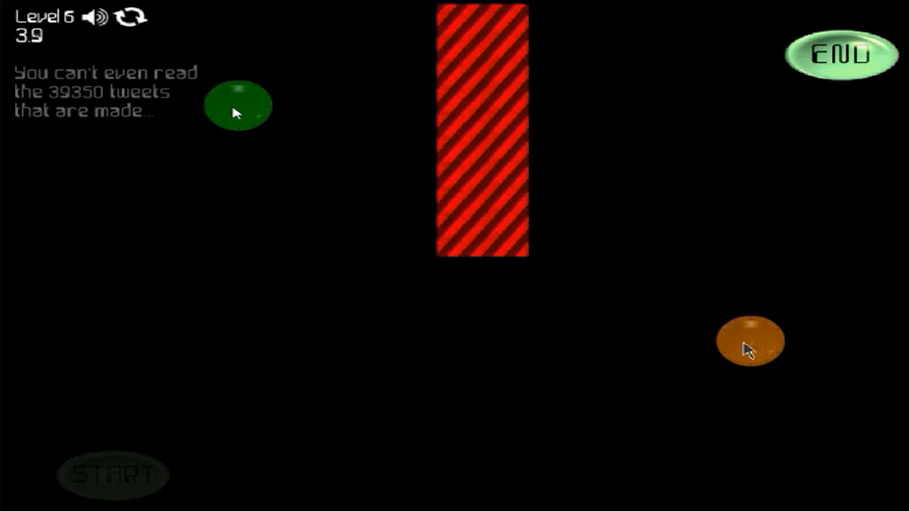
pyautogui.moveTo(718, 343)
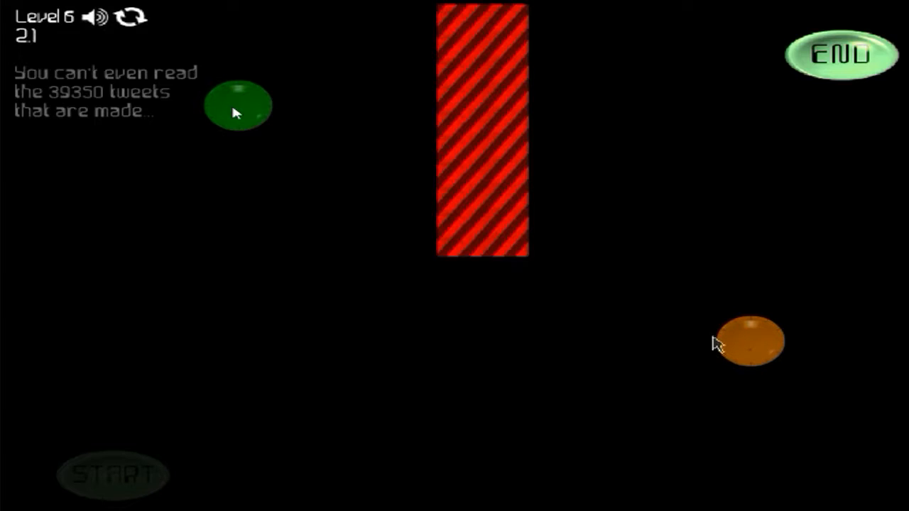
pyautogui.moveTo(739, 348)
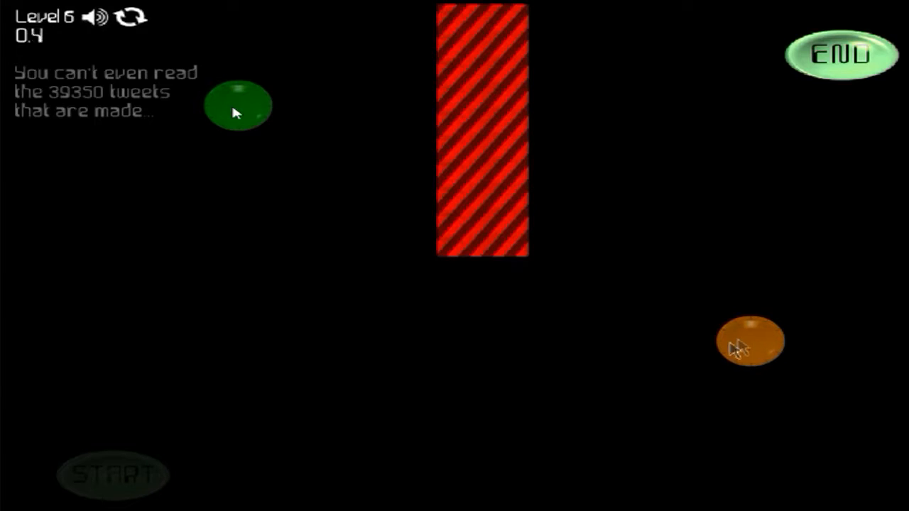
pyautogui.click(111, 475)
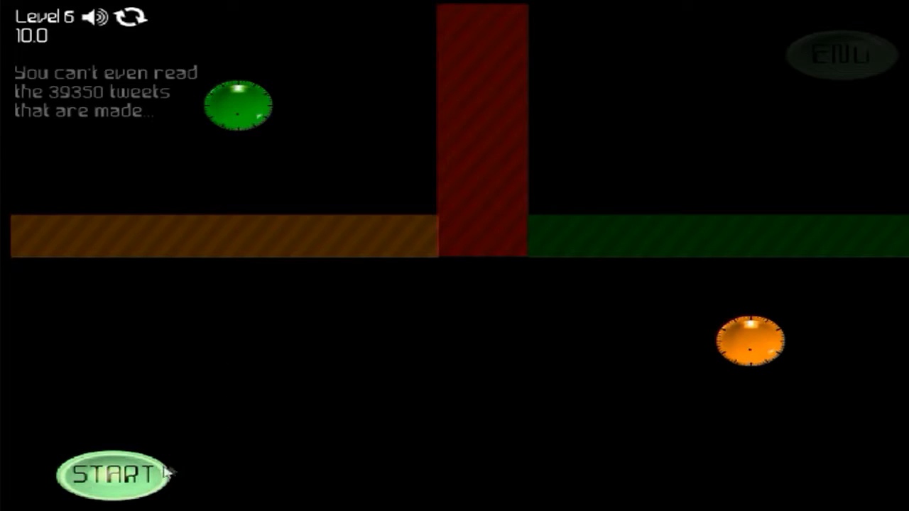
pyautogui.click(113, 475)
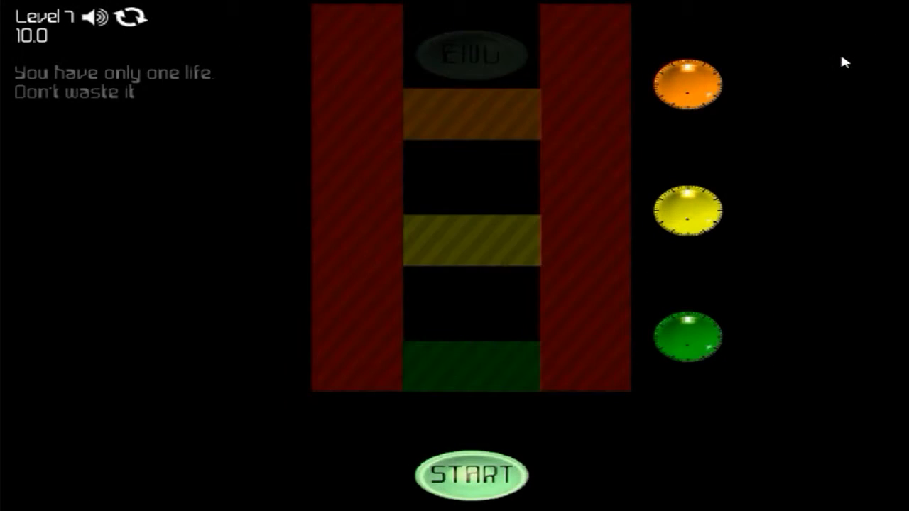
pyautogui.moveTo(829, 65)
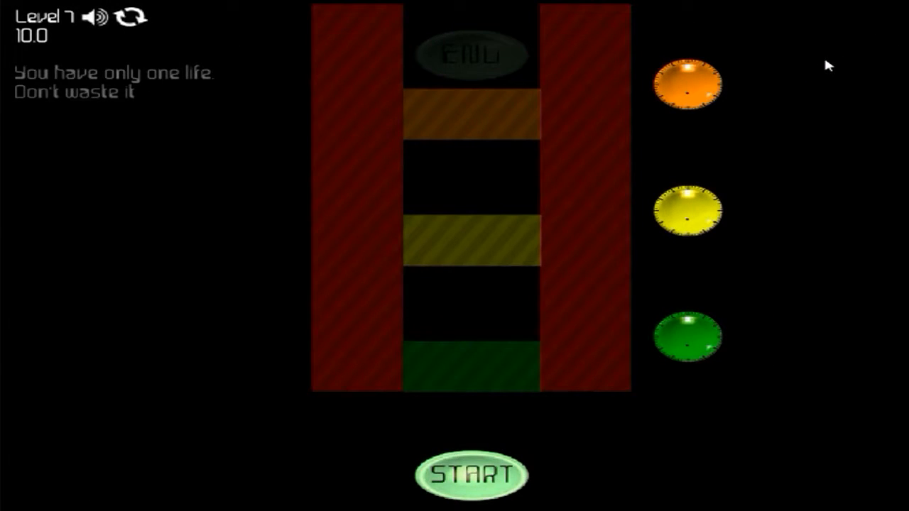
pyautogui.moveTo(812, 65)
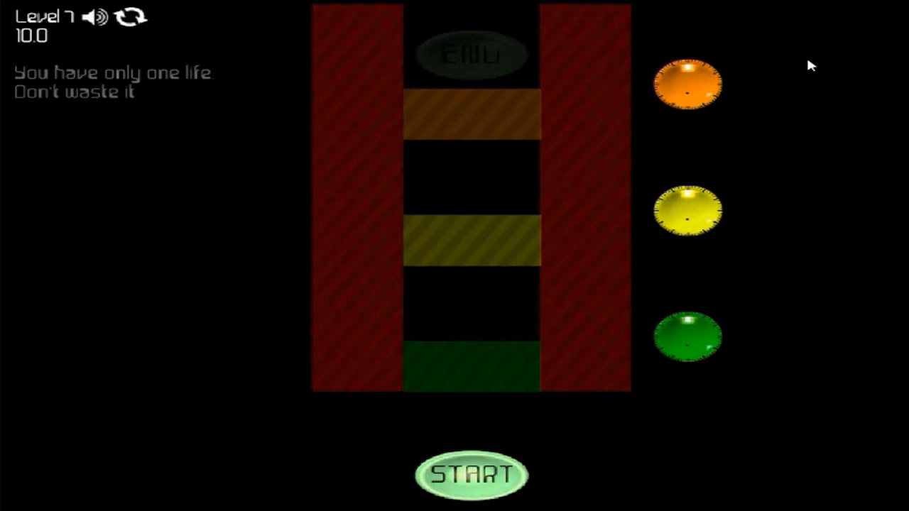
pyautogui.click(471, 476)
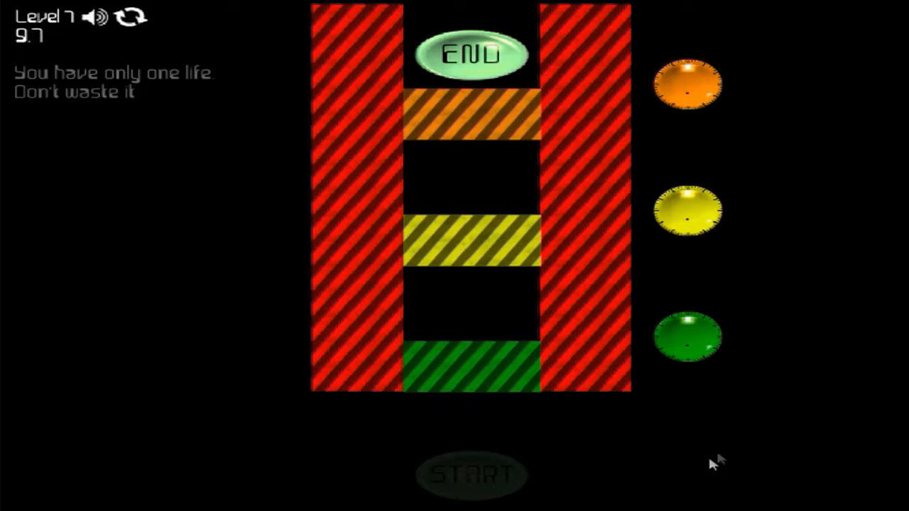
pyautogui.click(687, 335)
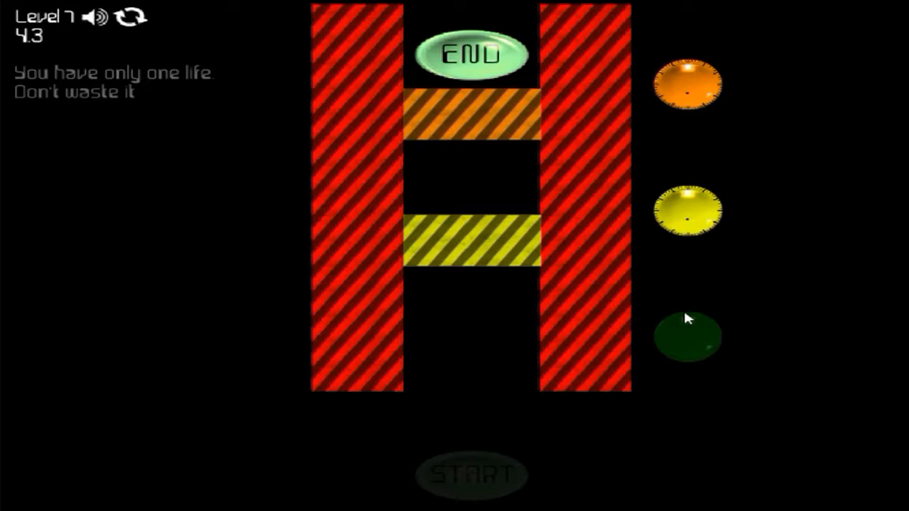
pyautogui.moveTo(689, 327)
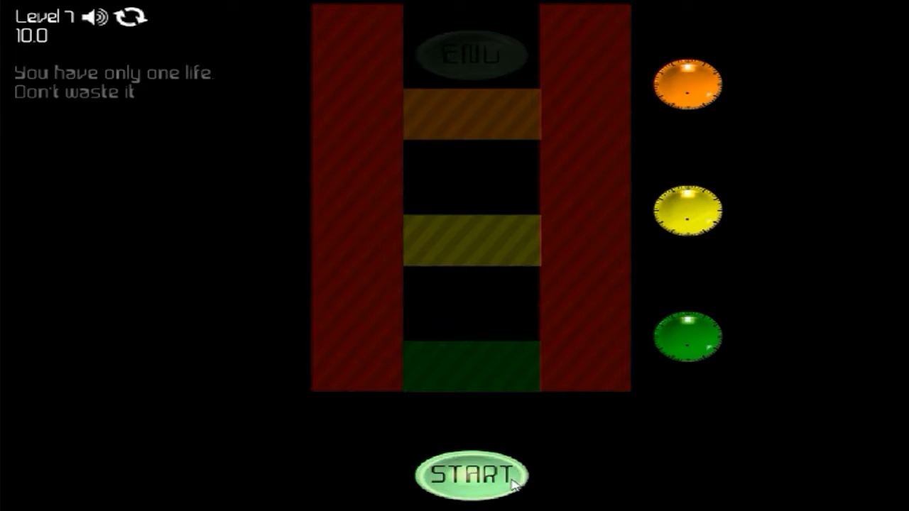
pyautogui.click(471, 474)
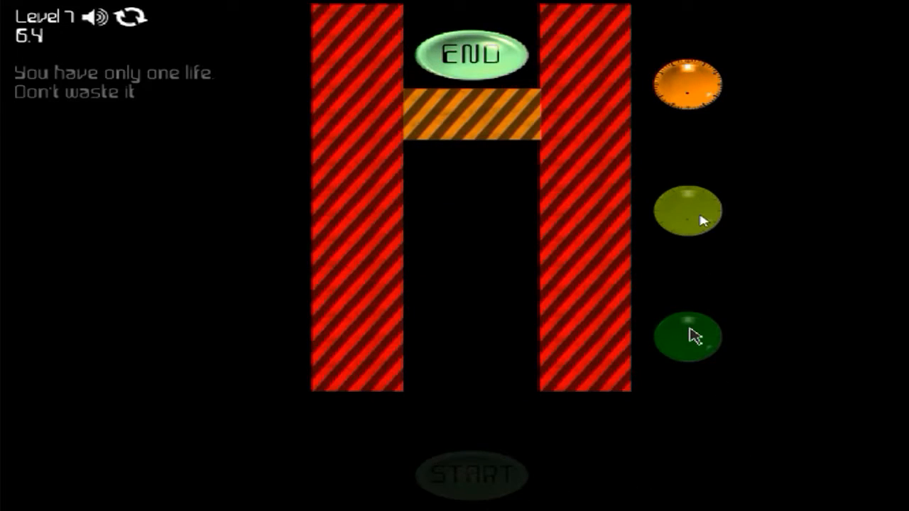
pyautogui.moveTo(689, 318)
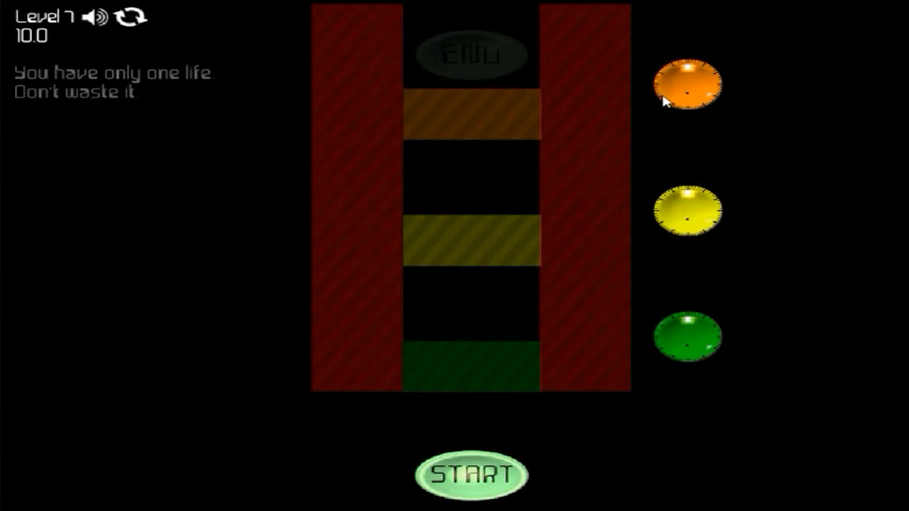
pyautogui.click(472, 474)
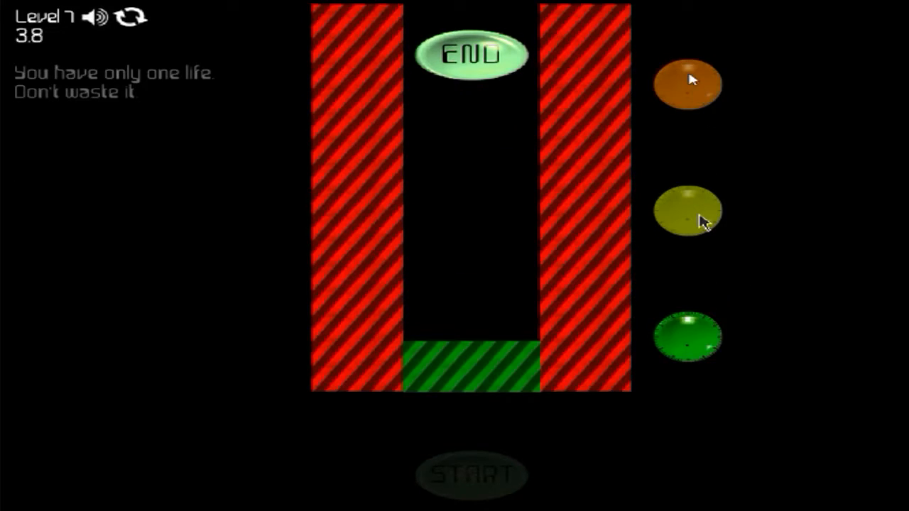
pyautogui.click(687, 83)
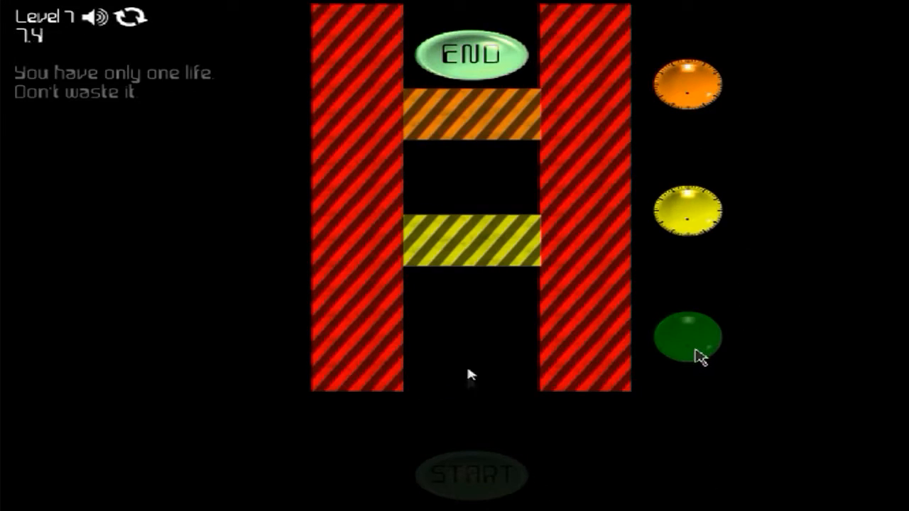
pyautogui.moveTo(477, 310)
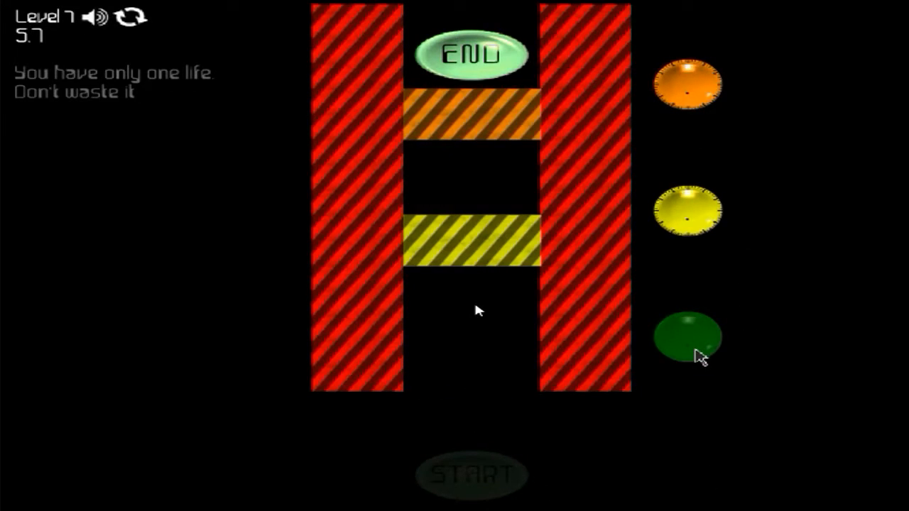
pyautogui.click(687, 339)
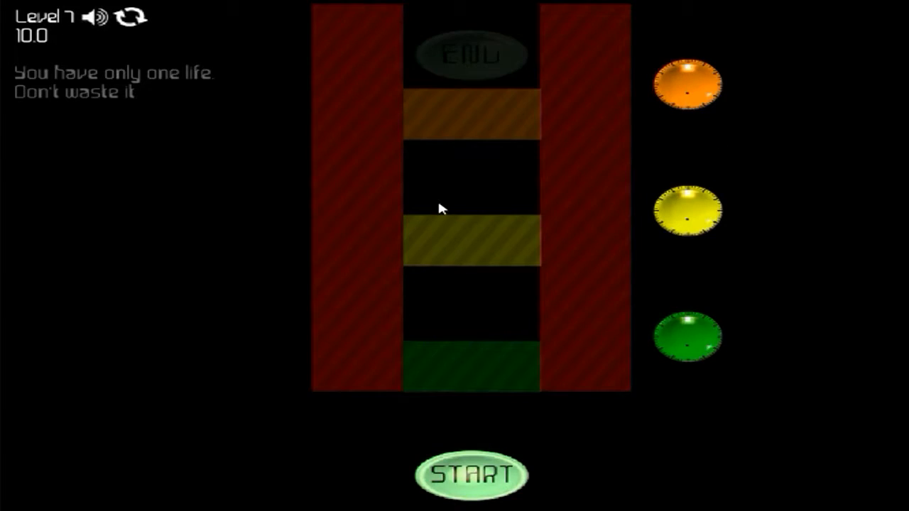
pyautogui.click(471, 475)
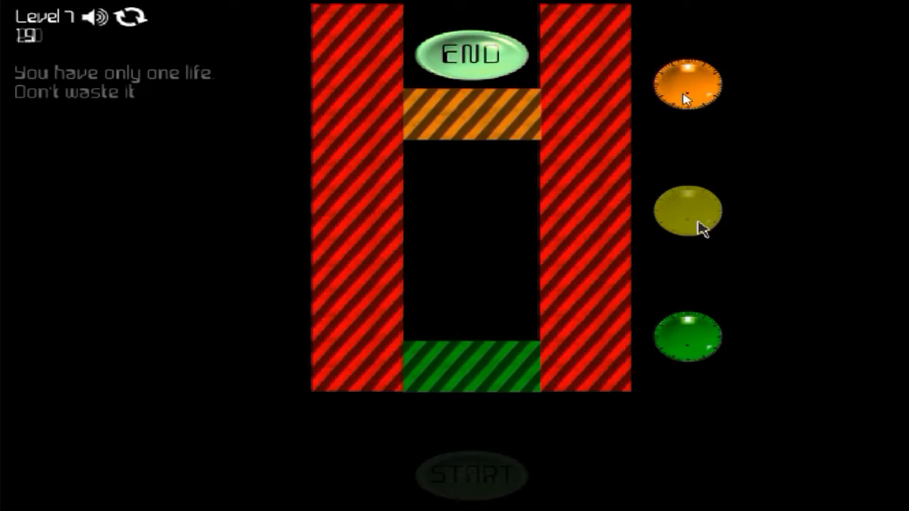
pyautogui.click(472, 475)
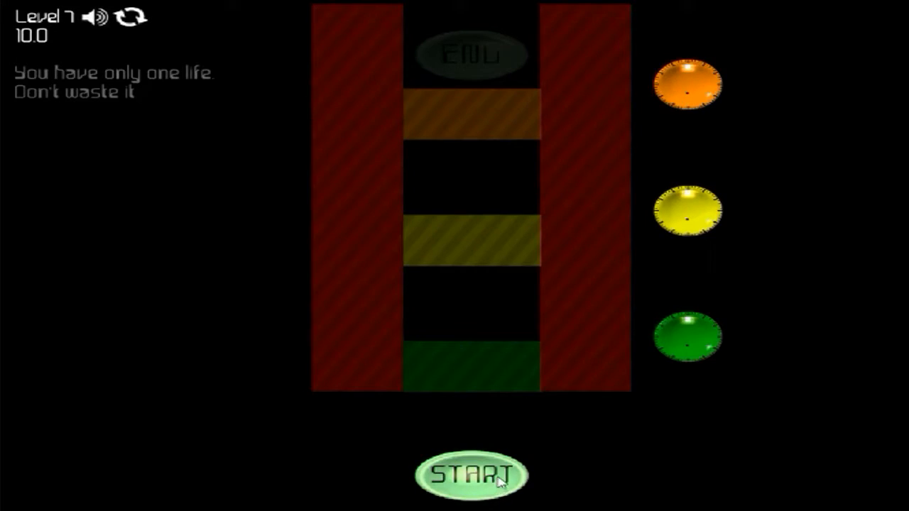
pyautogui.click(472, 476)
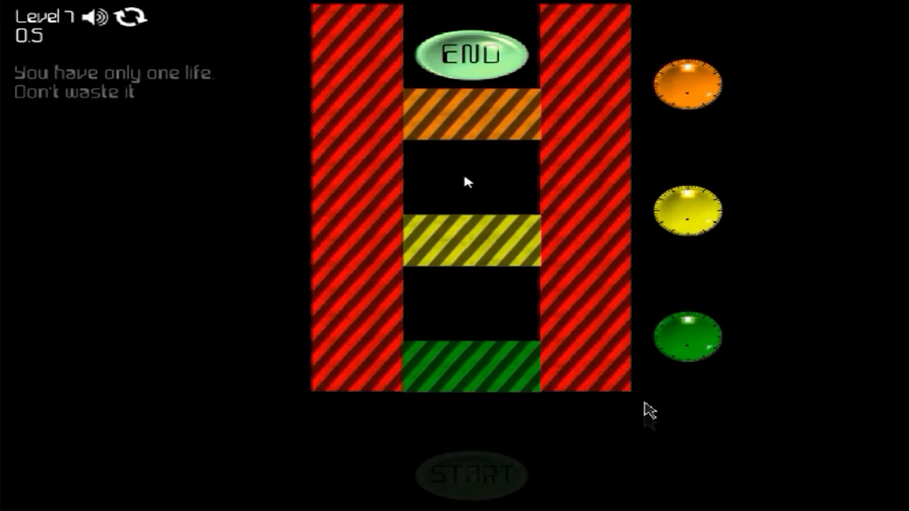
pyautogui.click(471, 474)
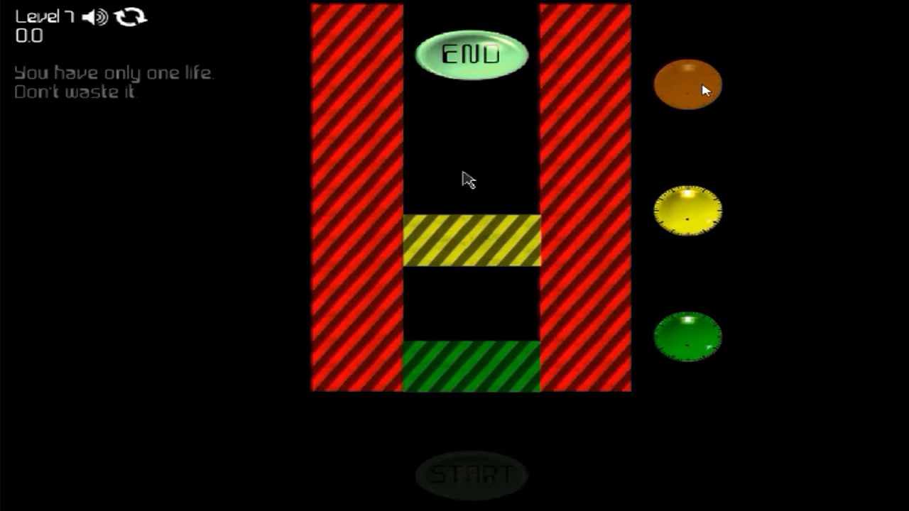
pyautogui.click(473, 476)
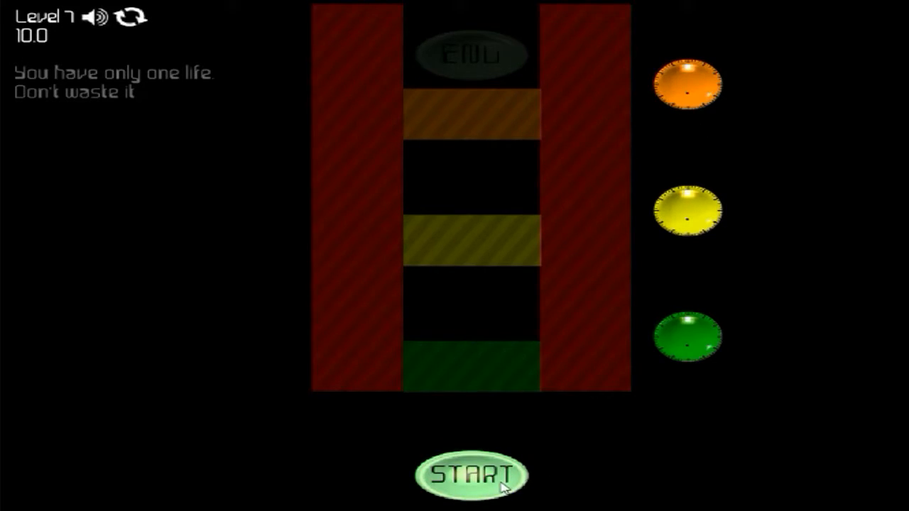
# Start a fresh Level 7 attempt and reach END to clear it.
pyautogui.click(471, 474)
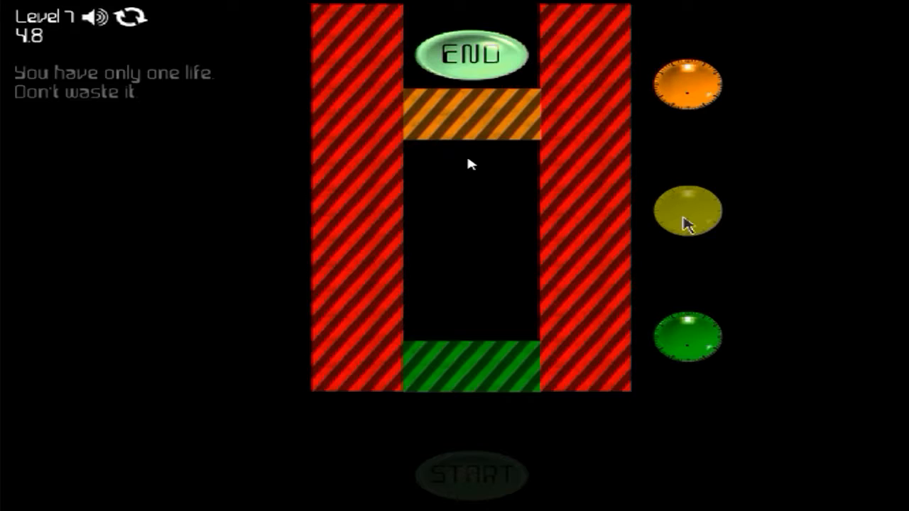
pyautogui.moveTo(468, 155)
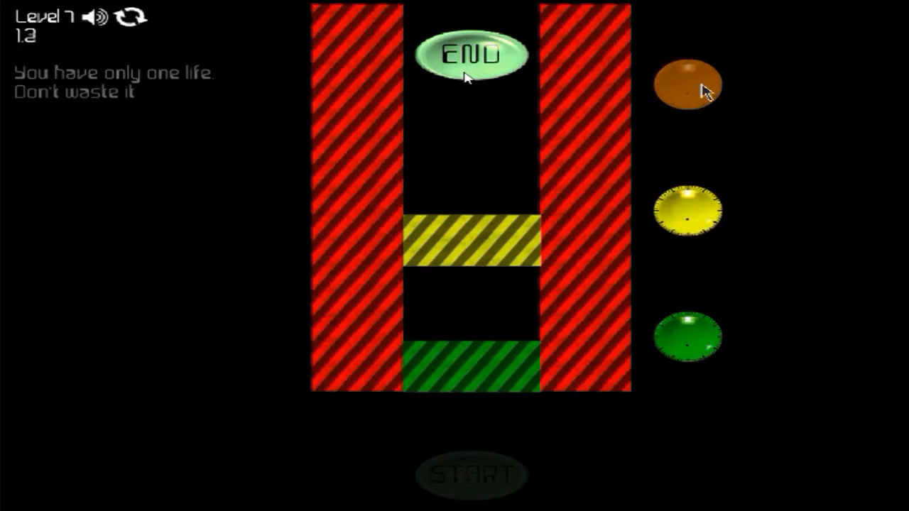
pyautogui.click(472, 475)
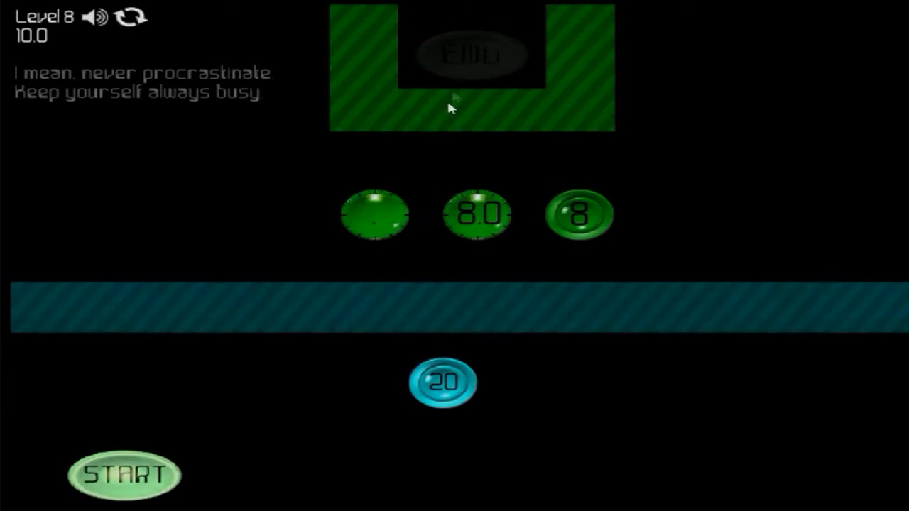
pyautogui.moveTo(309, 429)
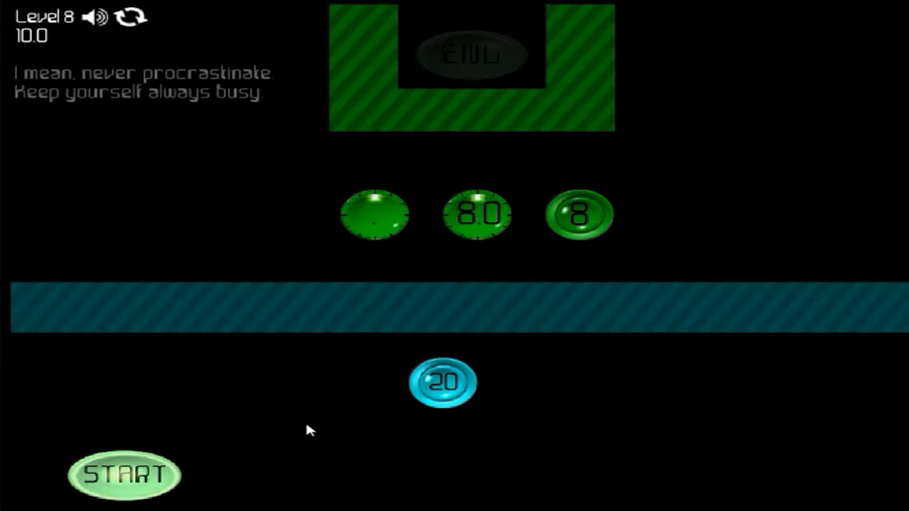
pyautogui.moveTo(183, 467)
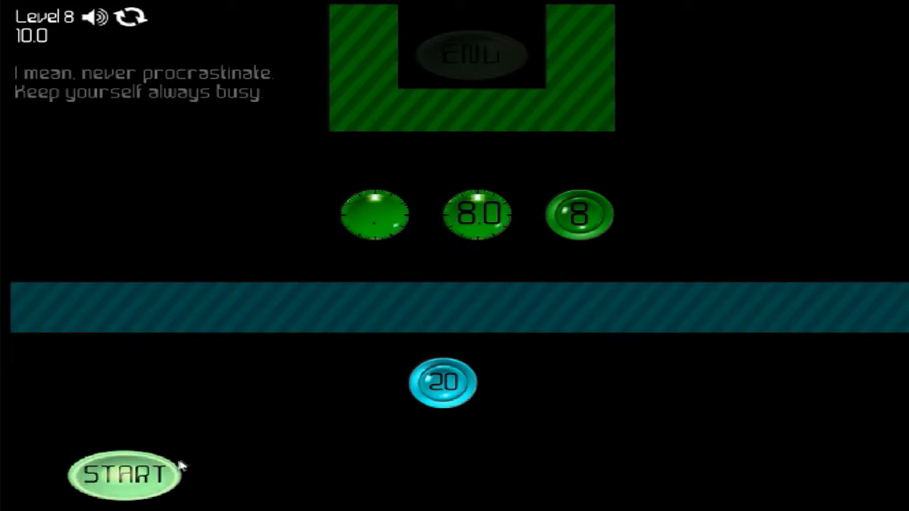
# Start the Level 8 countdown and trigger the blue 20 clock to remove its barrier.
pyautogui.click(125, 474)
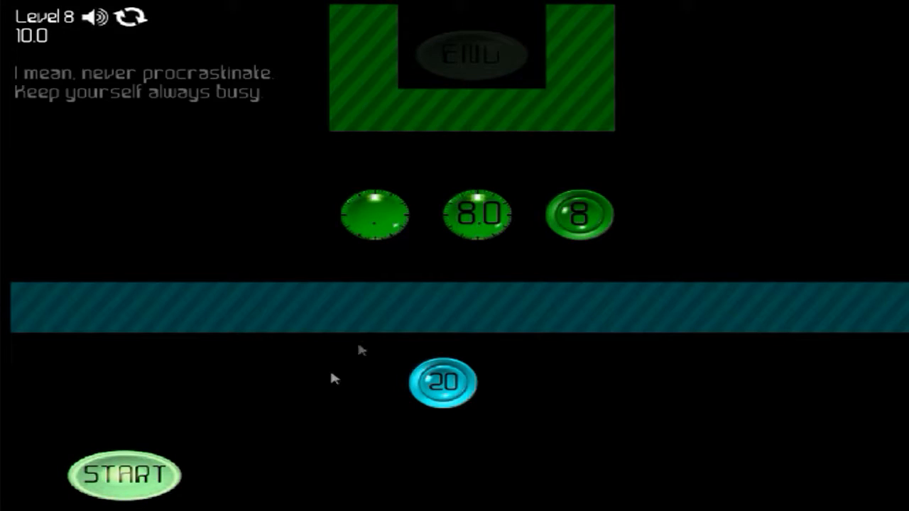
pyautogui.click(124, 475)
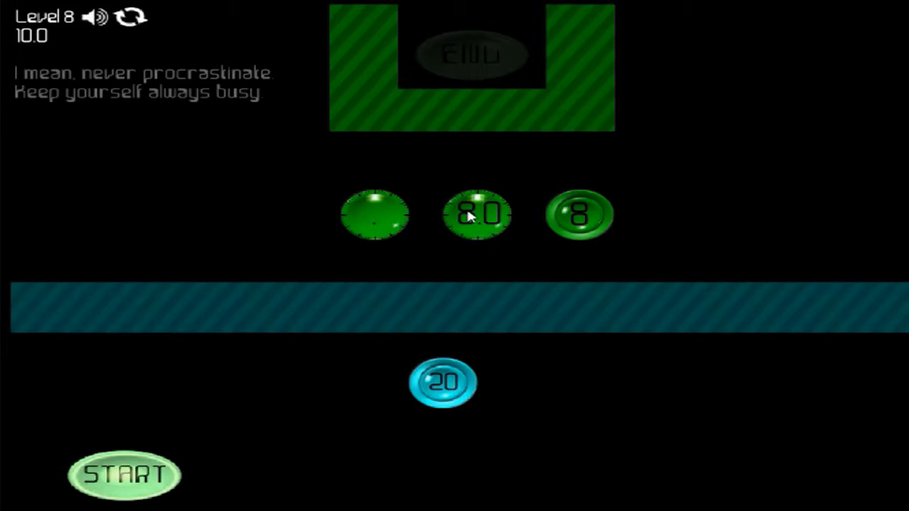
pyautogui.click(124, 474)
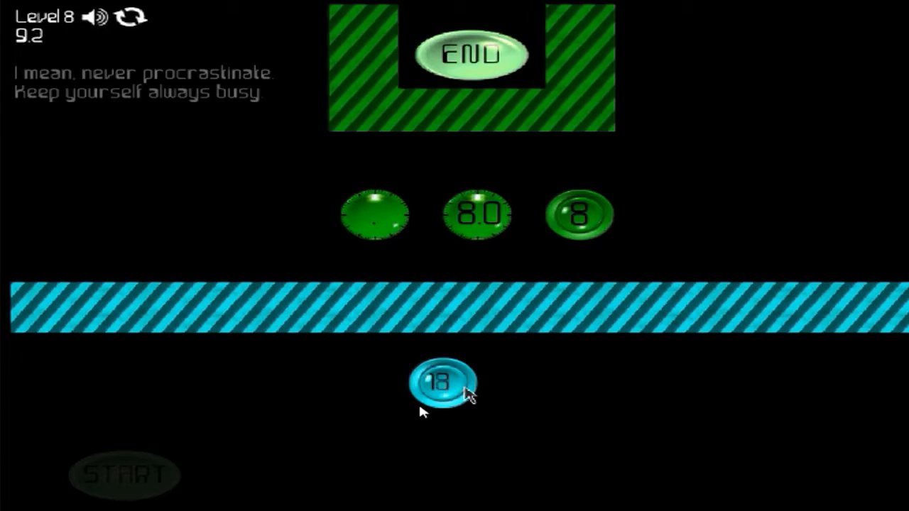
pyautogui.click(443, 382)
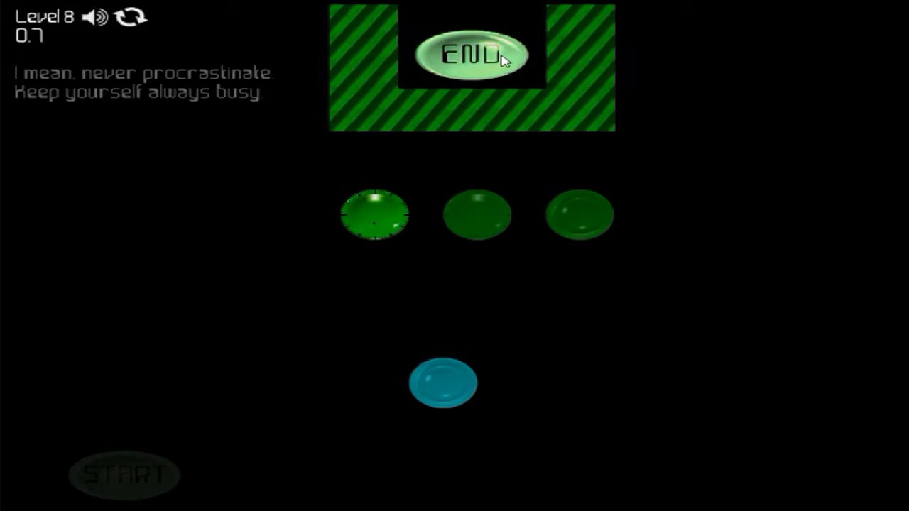
# Finish Level 8 with END, then start two Level 9 attempts that run out.
pyautogui.click(471, 55)
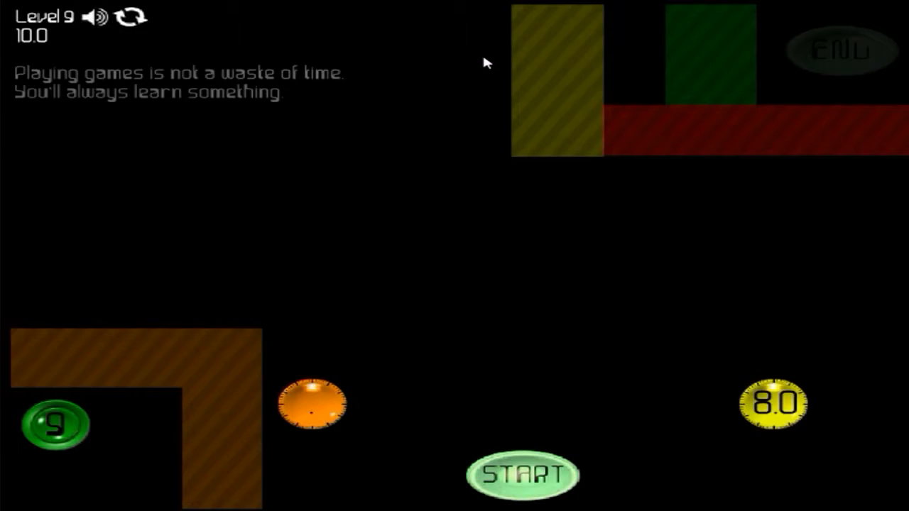
pyautogui.moveTo(474, 73)
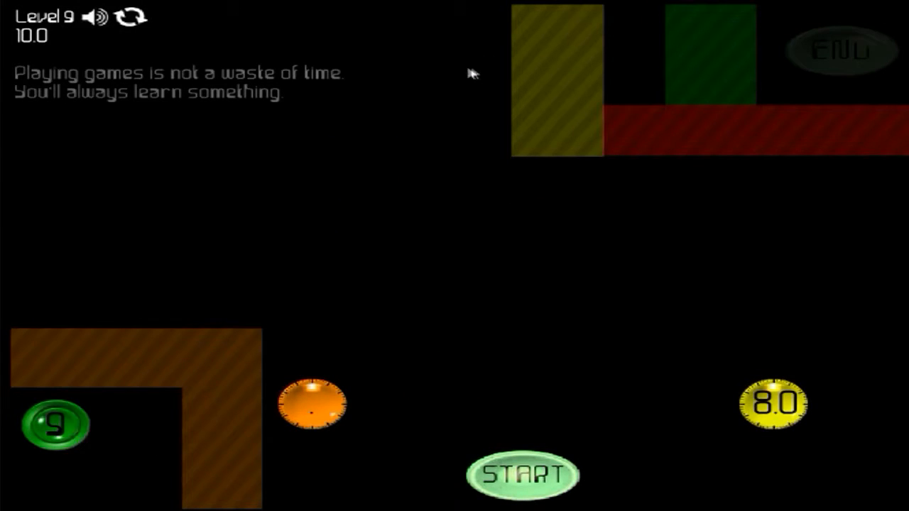
pyautogui.moveTo(473, 73)
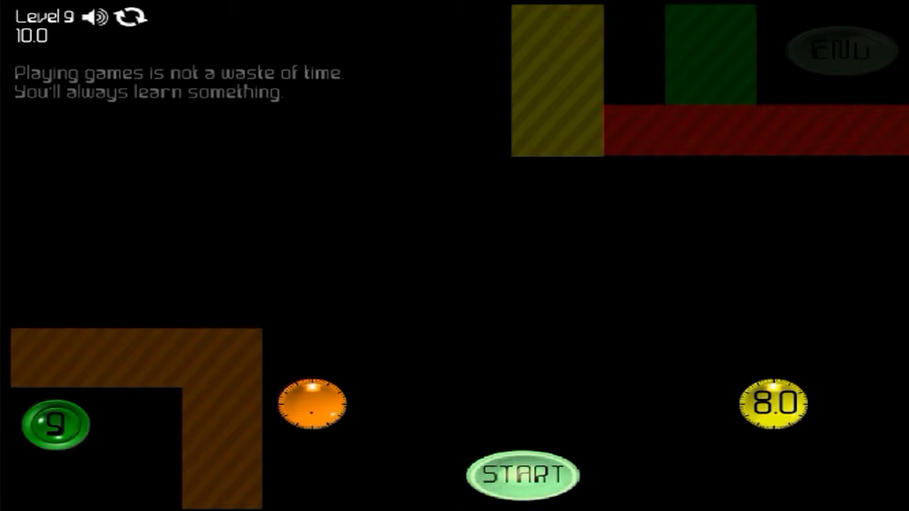
pyautogui.moveTo(664, 417)
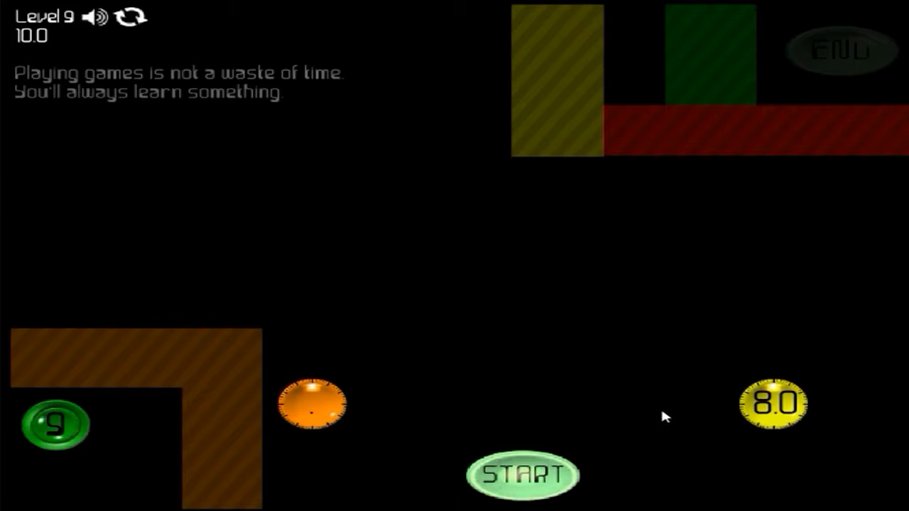
pyautogui.moveTo(535, 483)
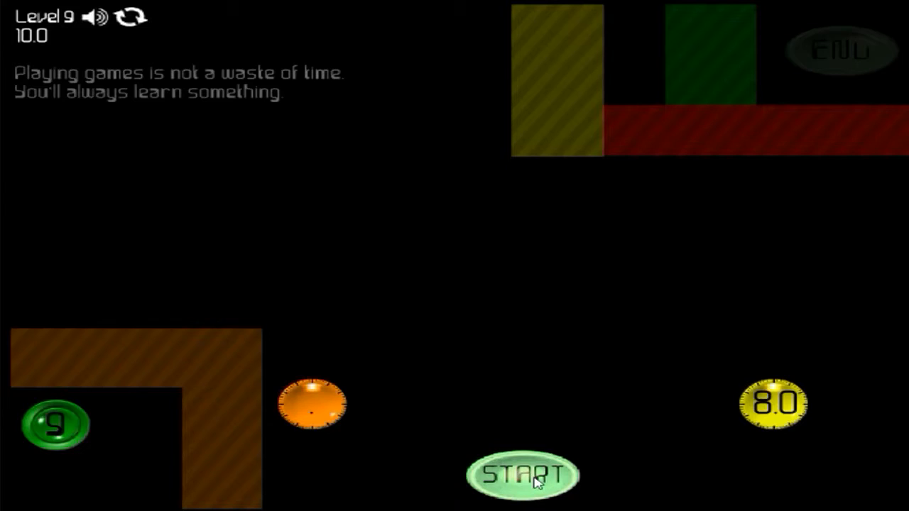
pyautogui.moveTo(68, 433)
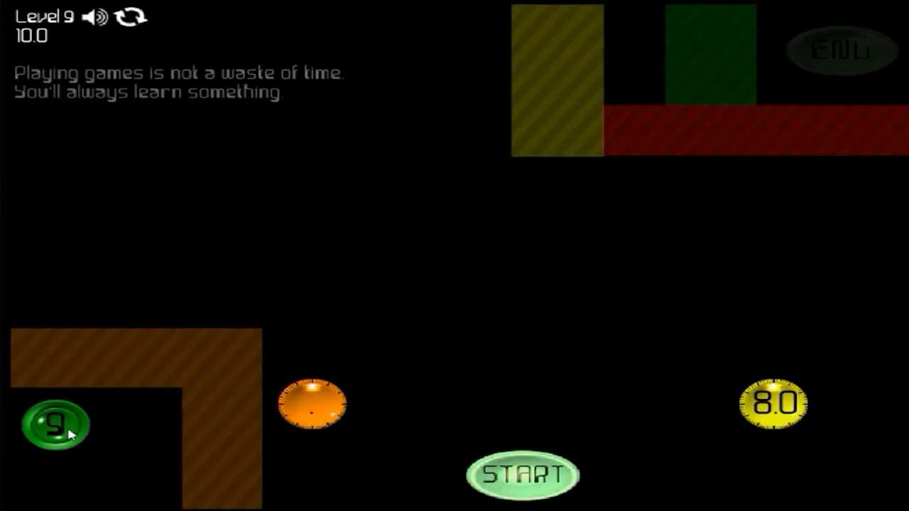
pyautogui.click(523, 474)
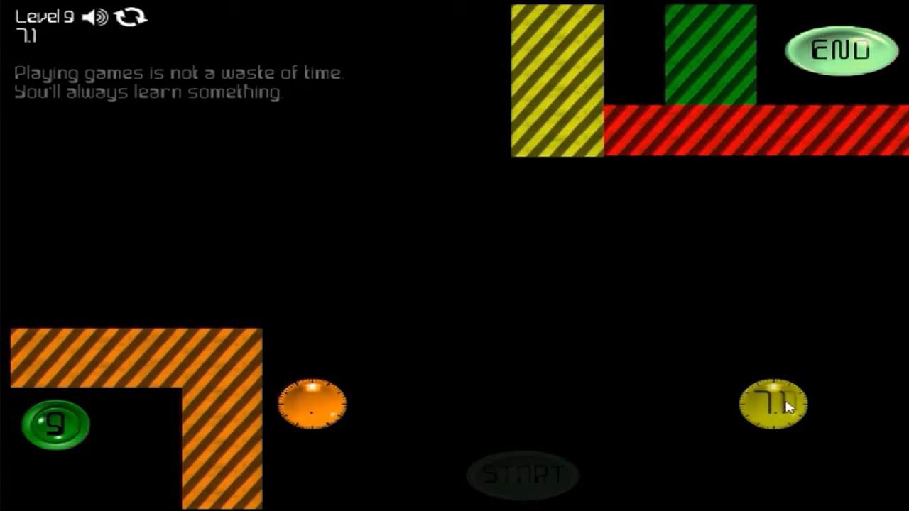
pyautogui.click(522, 474)
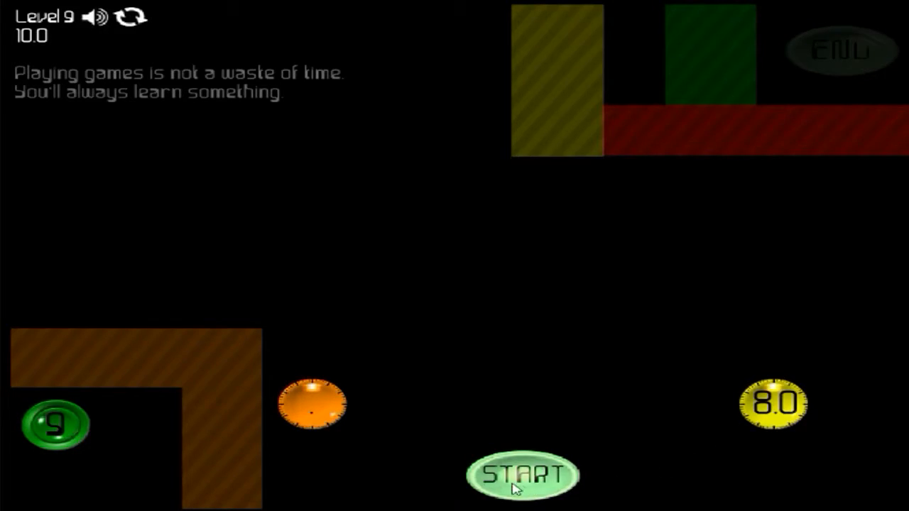
pyautogui.click(523, 476)
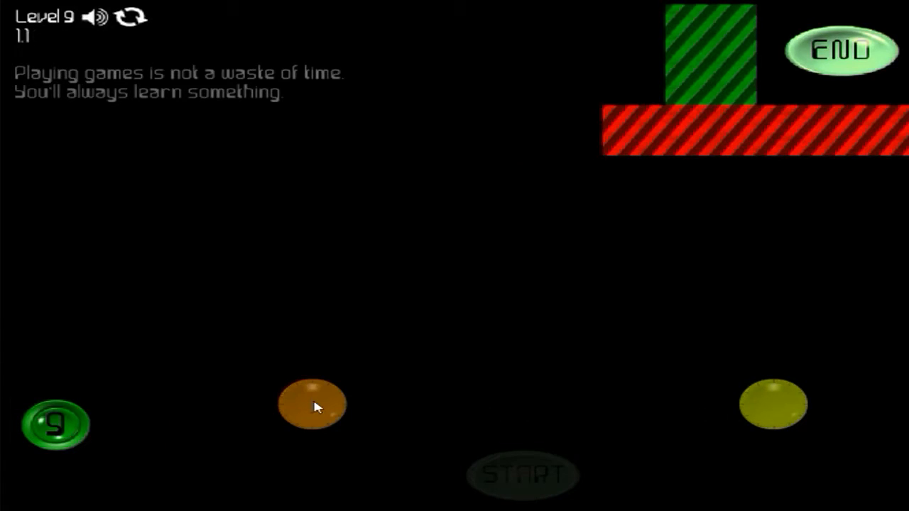
pyautogui.click(524, 475)
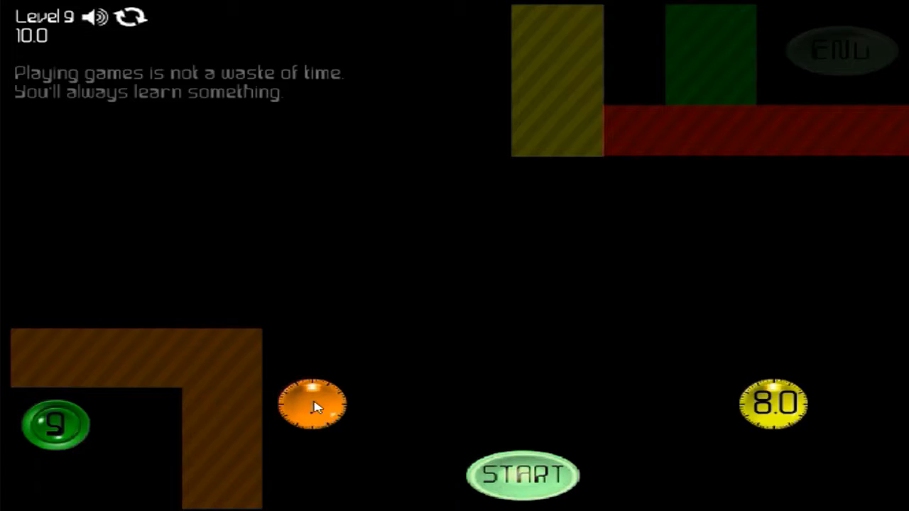
pyautogui.click(524, 475)
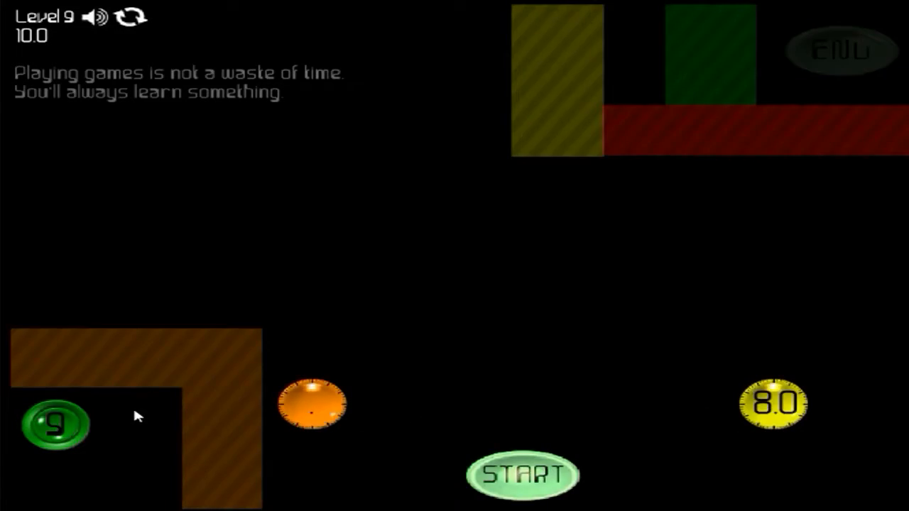
pyautogui.moveTo(497, 465)
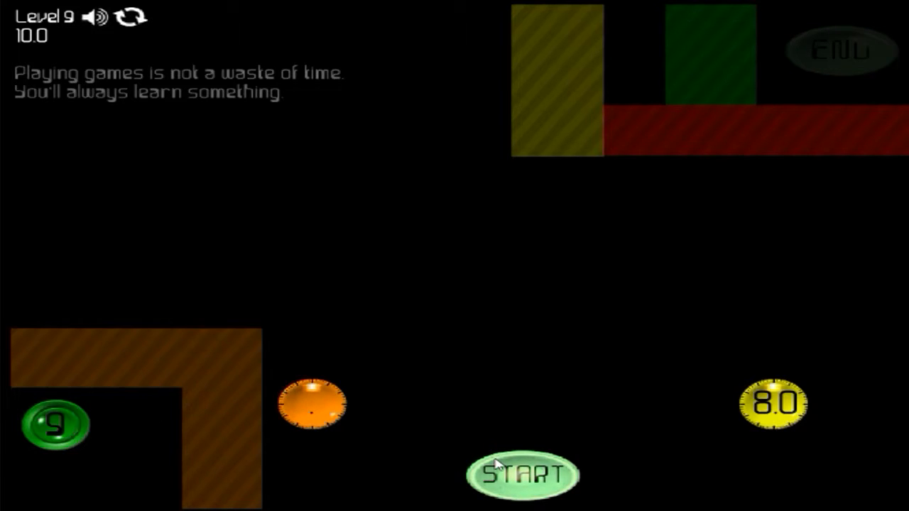
pyautogui.click(523, 474)
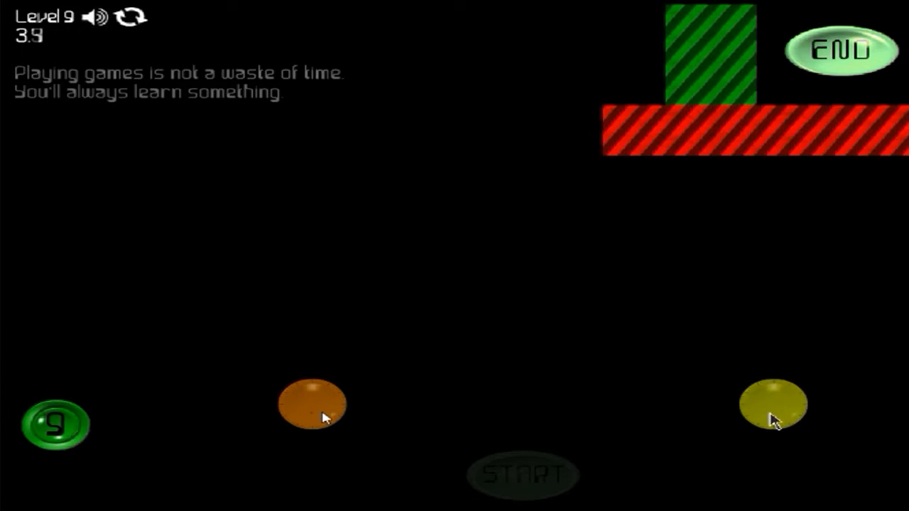
pyautogui.moveTo(452, 413)
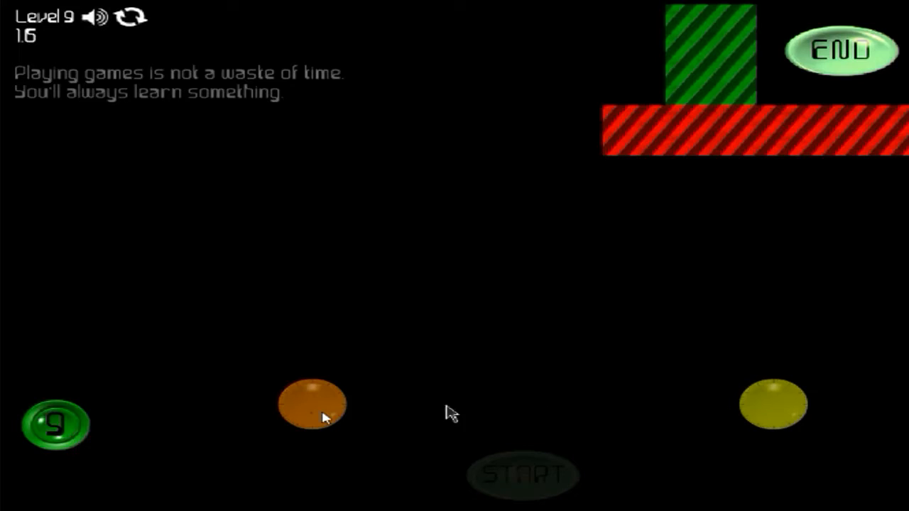
pyautogui.click(524, 474)
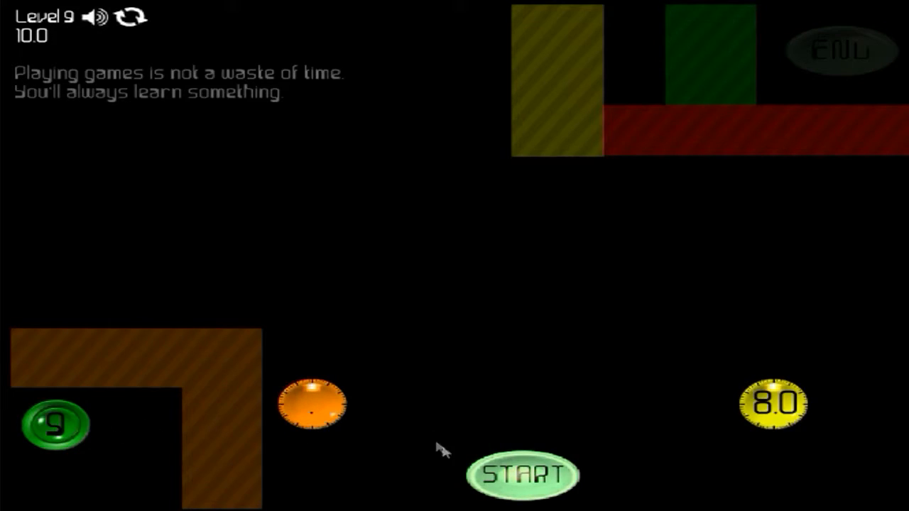
pyautogui.click(523, 475)
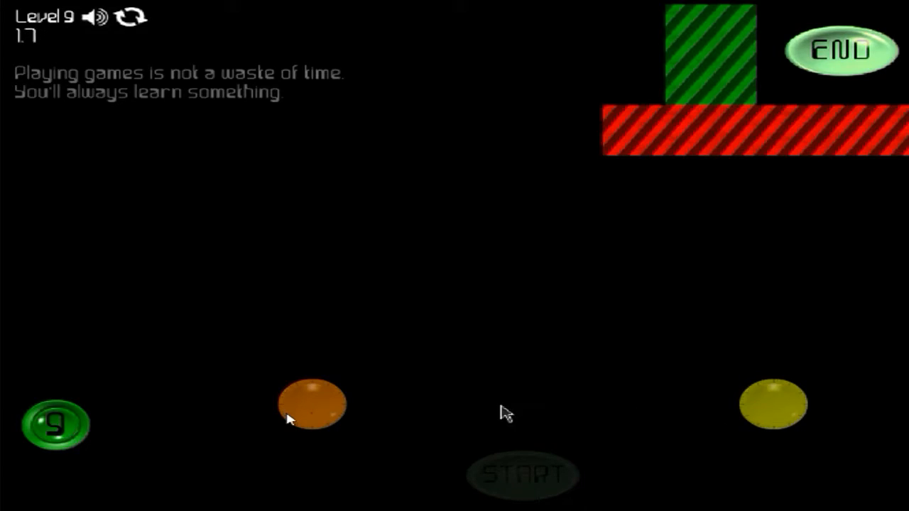
pyautogui.click(522, 475)
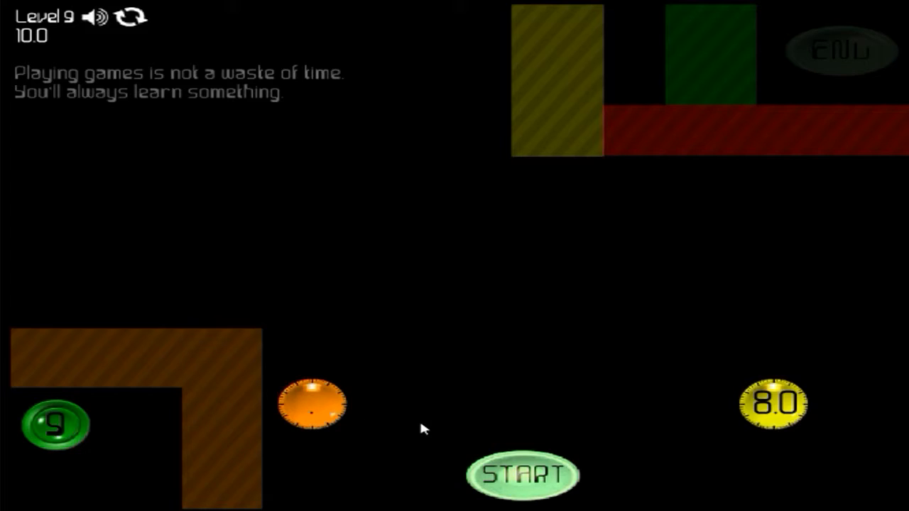
pyautogui.moveTo(412, 424)
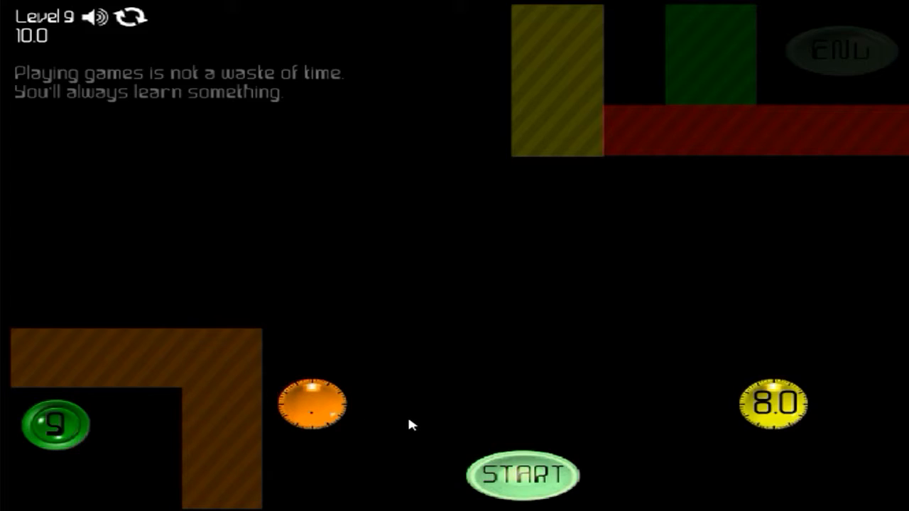
pyautogui.moveTo(370, 414)
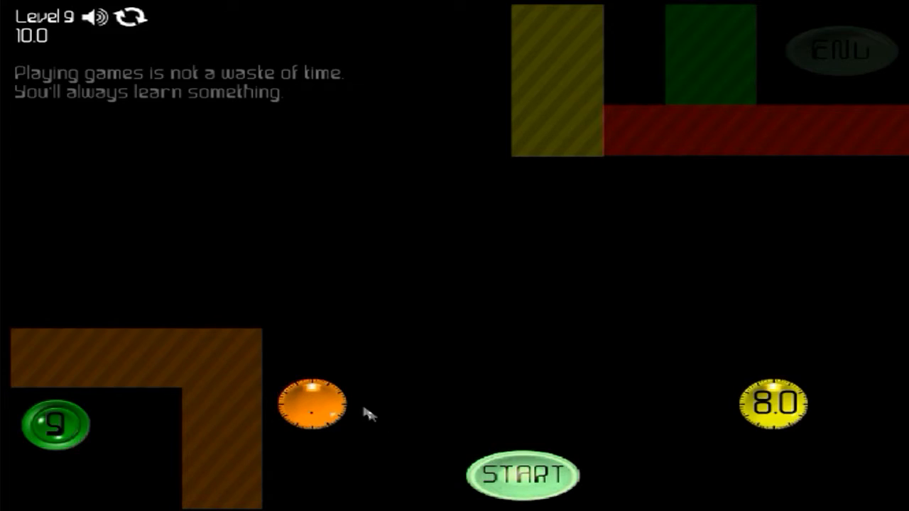
pyautogui.moveTo(131, 185)
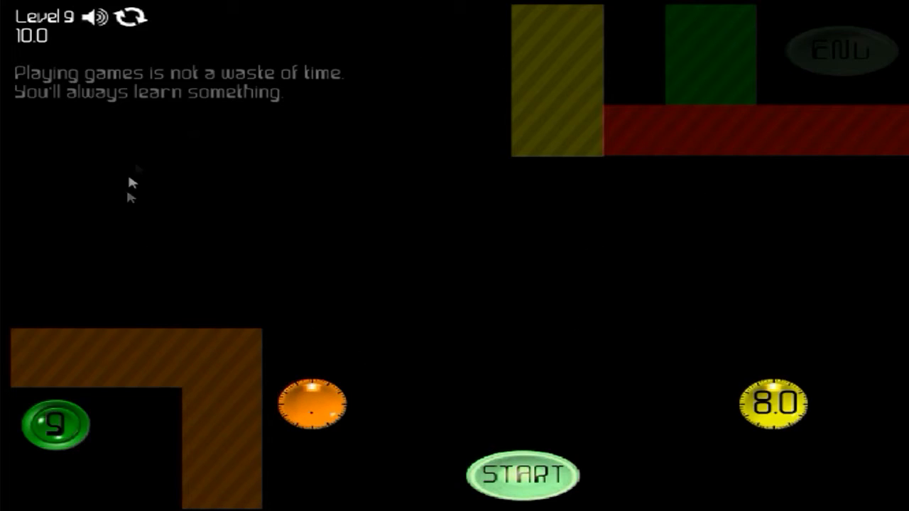
pyautogui.moveTo(417, 278)
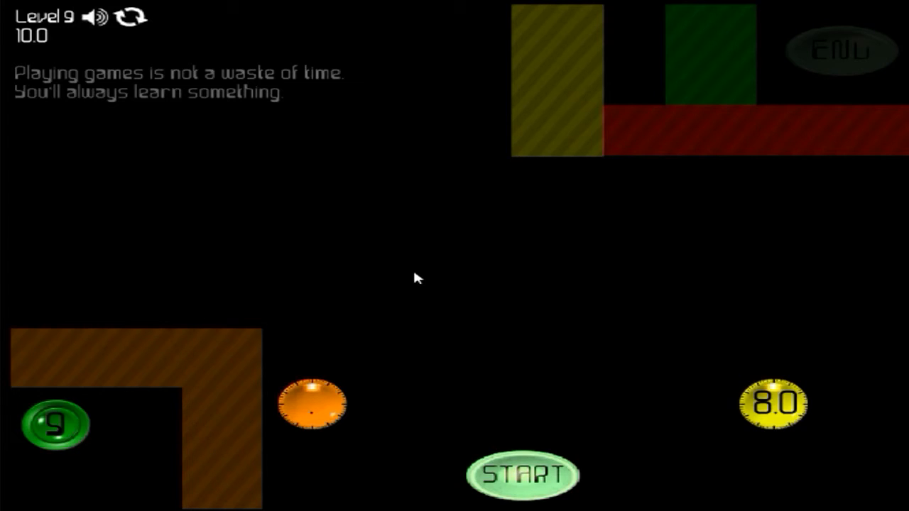
pyautogui.moveTo(378, 285)
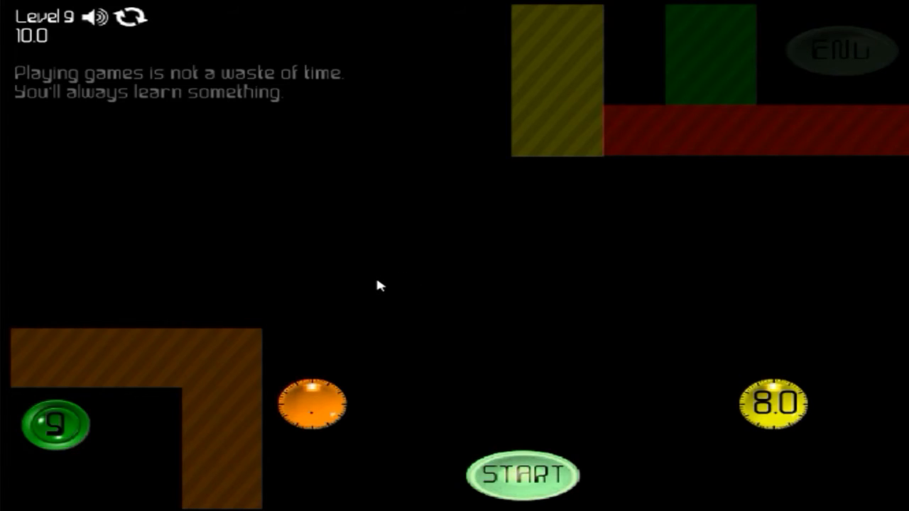
pyautogui.moveTo(394, 286)
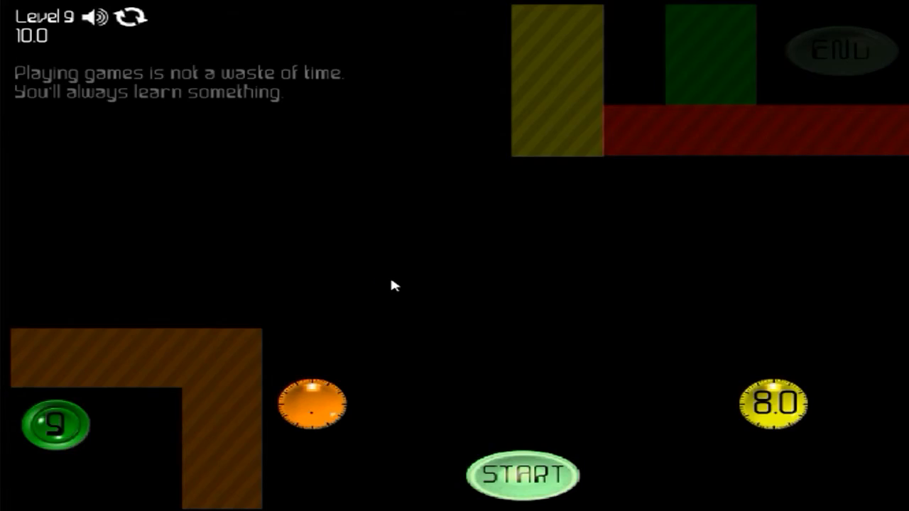